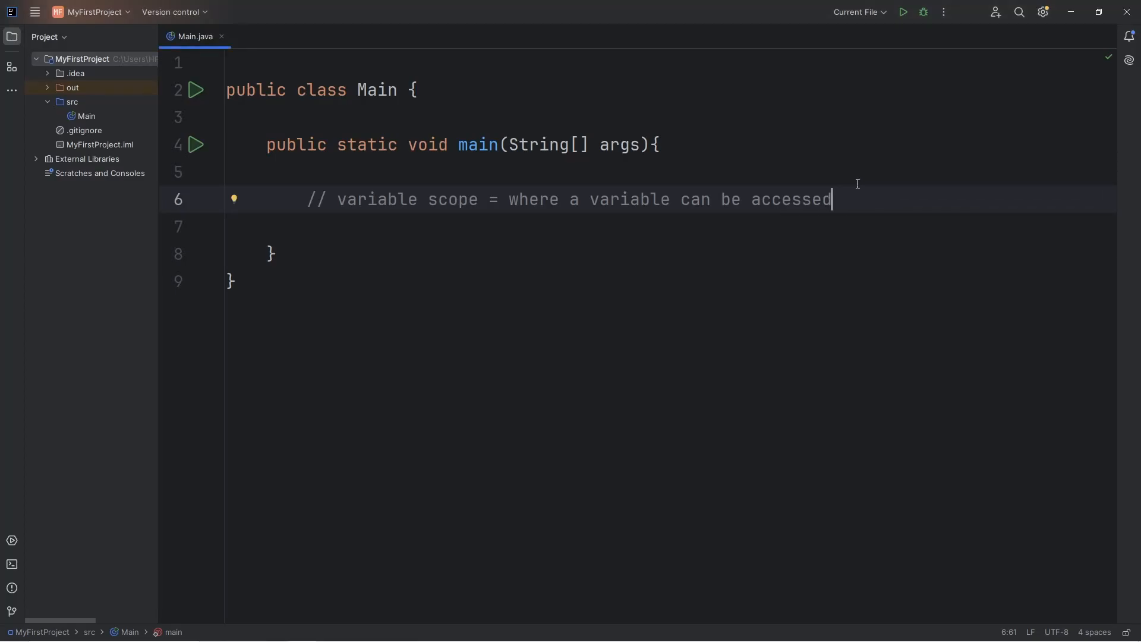
# Select and delete the variable scope comment on line 6 of main.
pyautogui.moveTo(338, 200); pyautogui.dragTo(477, 199)
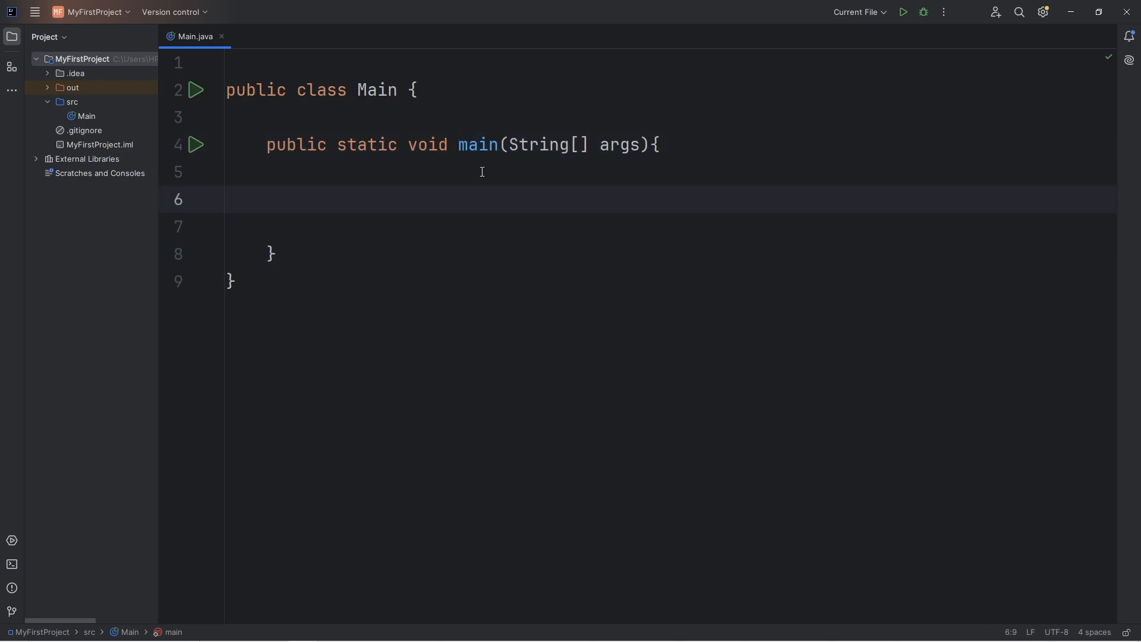
pyautogui.moveTo(459, 219)
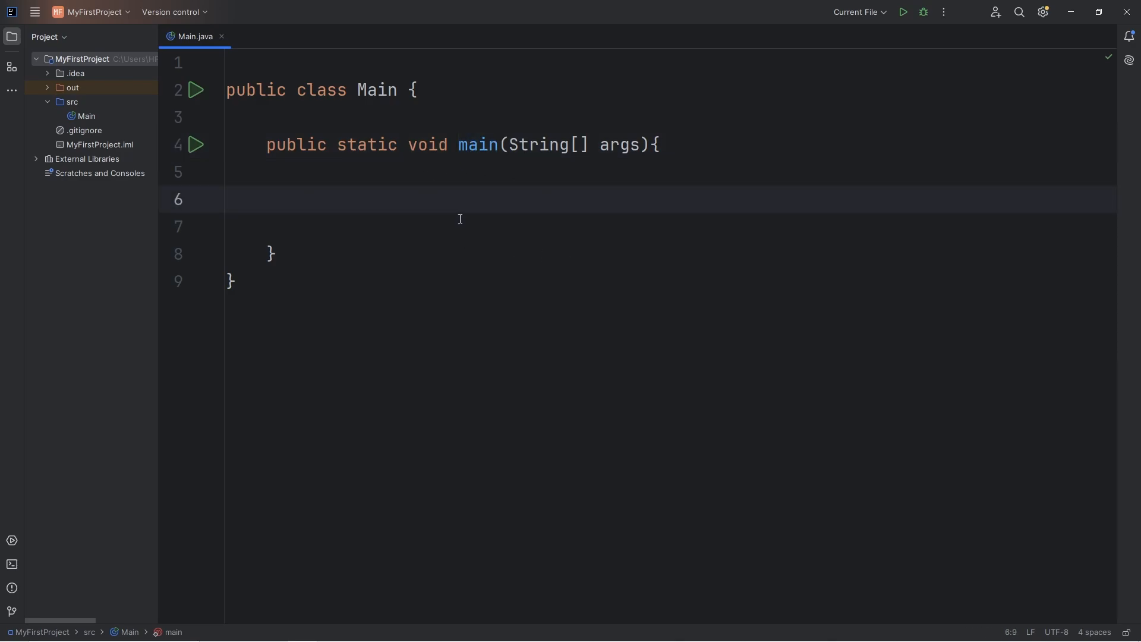
# Declare int x = 1; in main and expand sout into System.out.println(x);.
pyautogui.write('in')
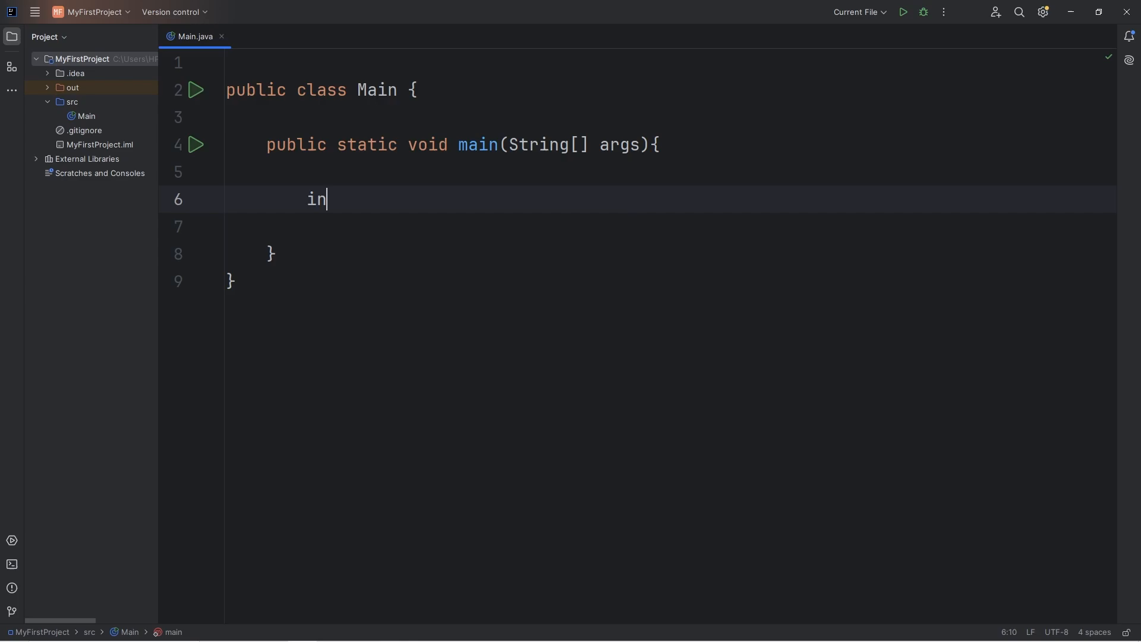
pyautogui.write('t x =')
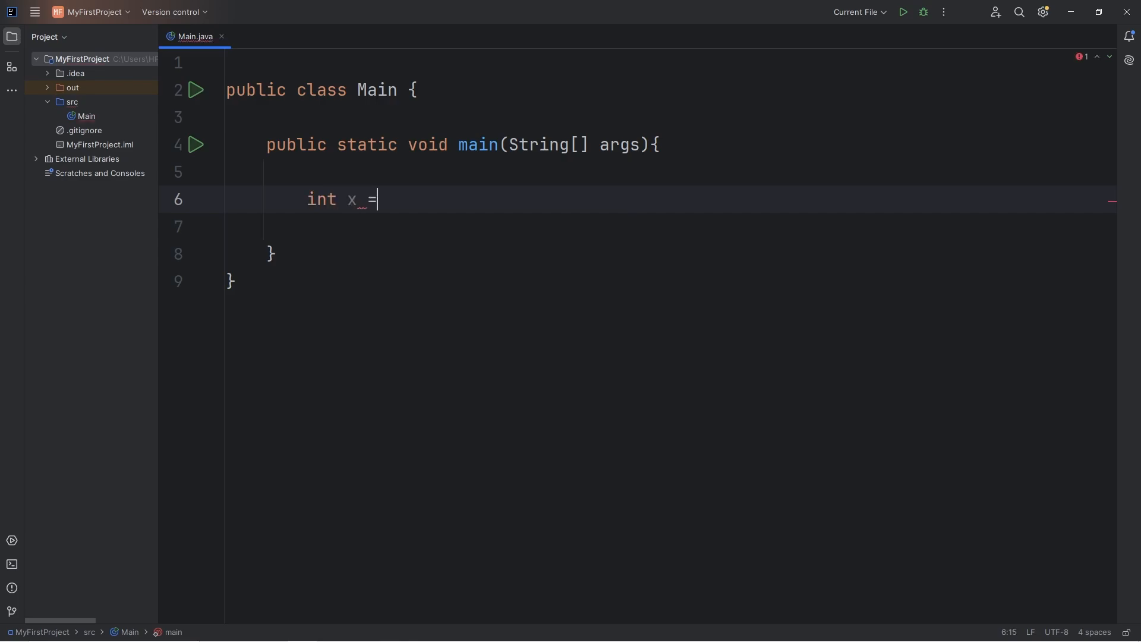
pyautogui.write('1;')
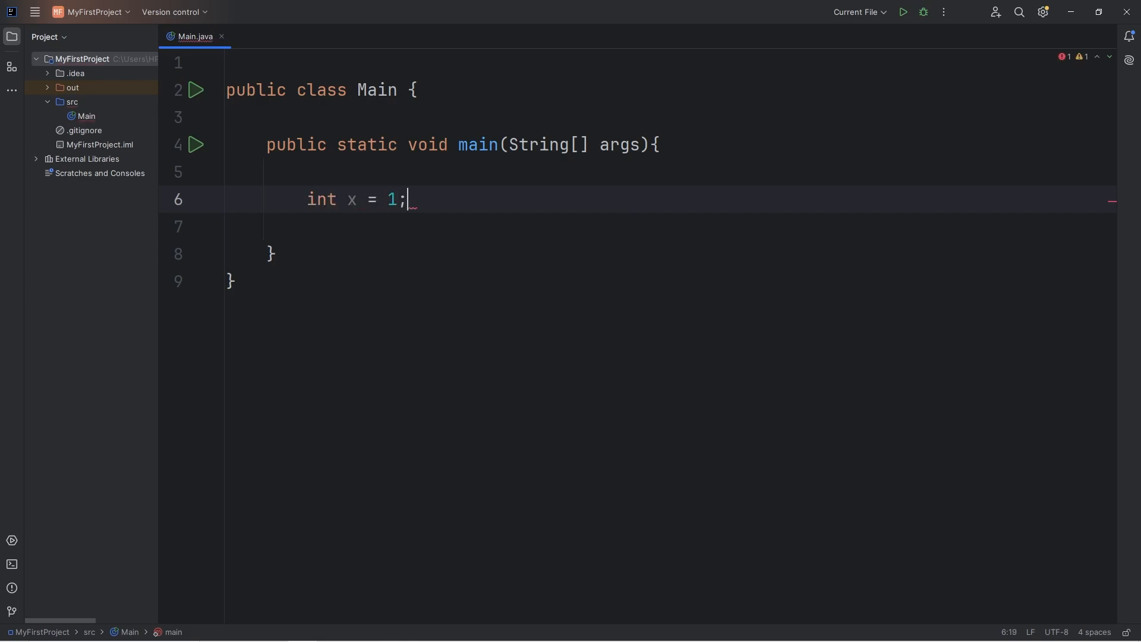
pyautogui.write('sout')
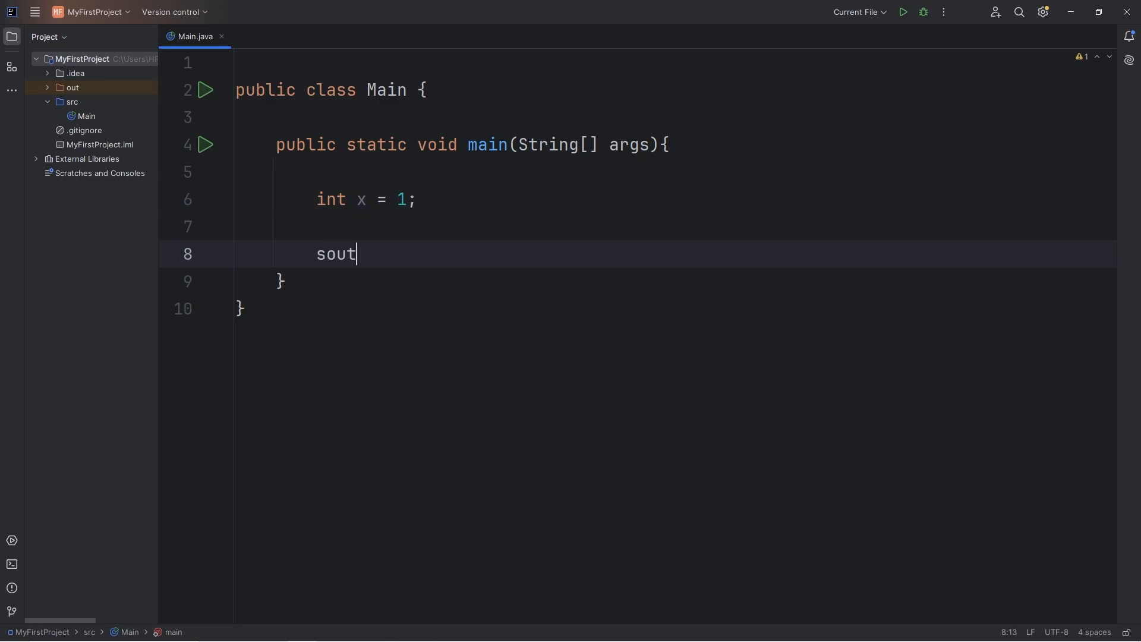
pyautogui.press('Tab')
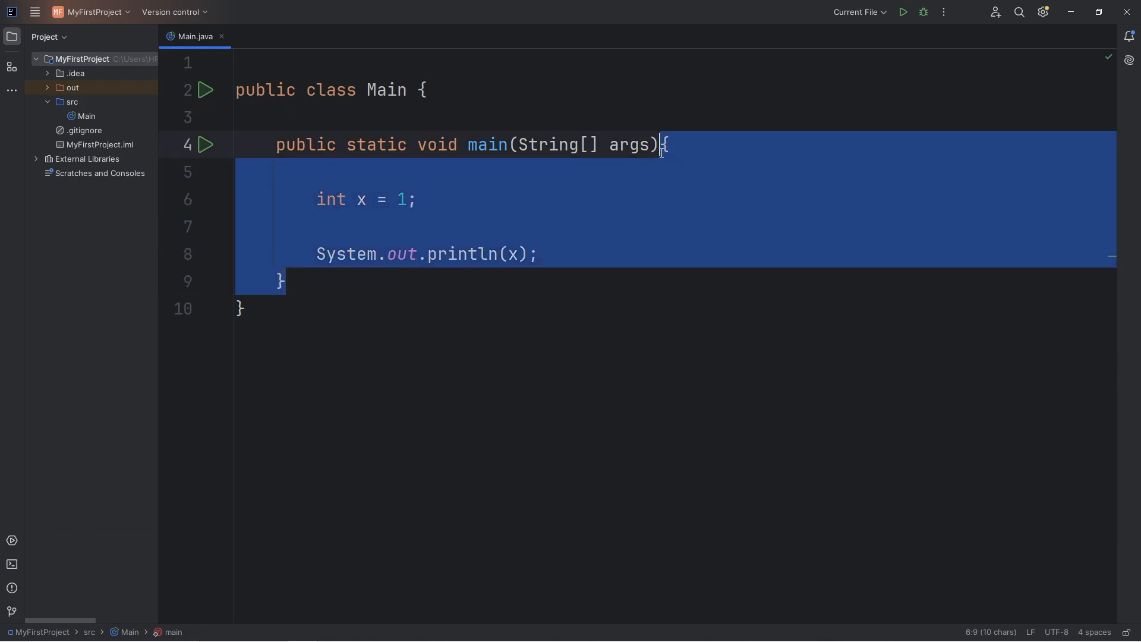
# Append a //LOCAL comment to the int x = 1 declaration.
pyautogui.click(571, 183)
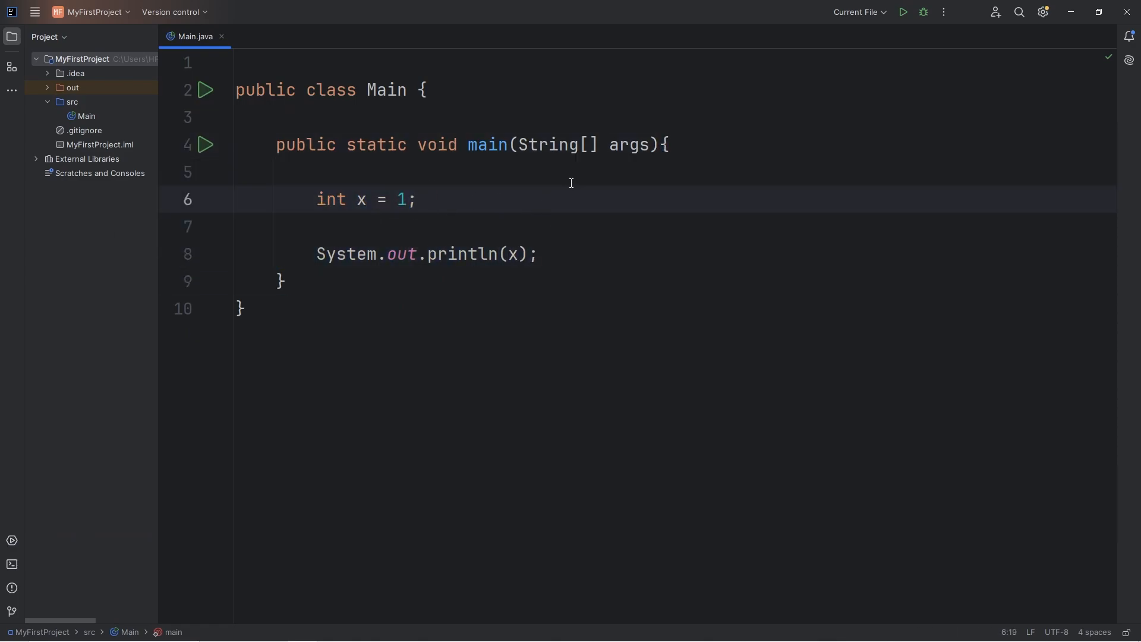
pyautogui.write('//L')
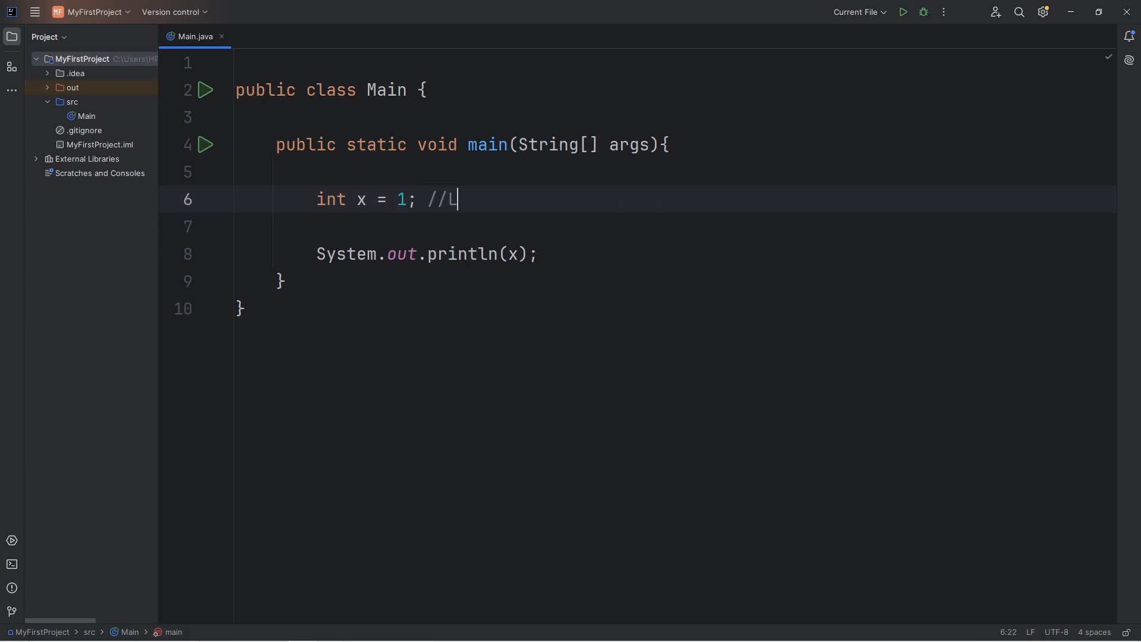
pyautogui.write('OCAL')
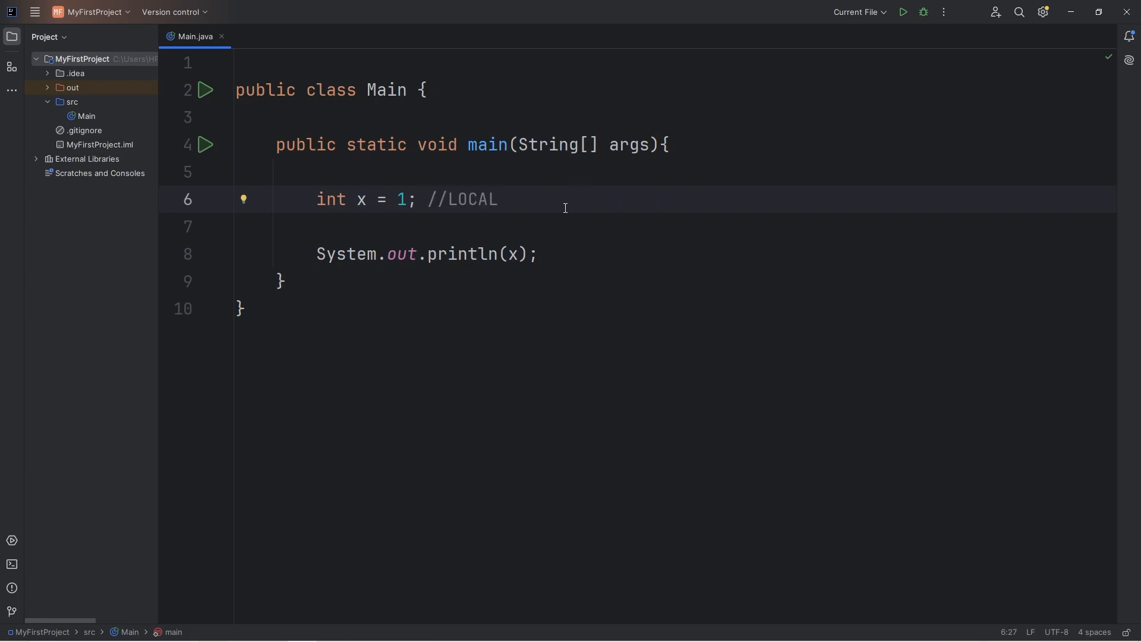
pyautogui.moveTo(658, 144); pyautogui.dragTo(285, 281)
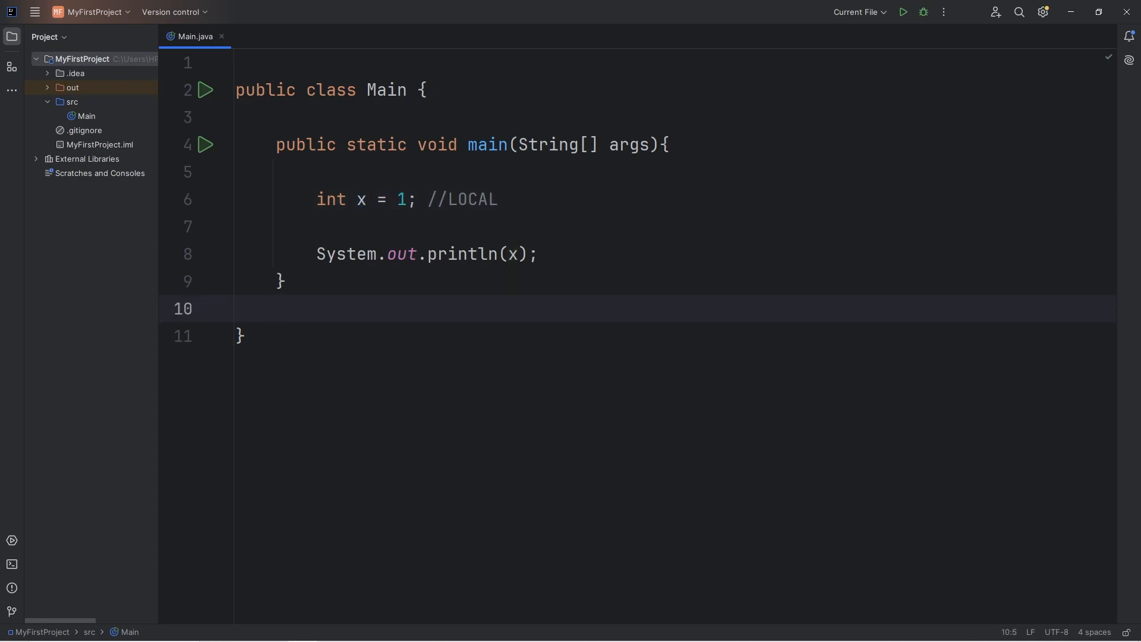
# Write static void doSomething(){ below main containing int x = 2;.
pyautogui.write('static')
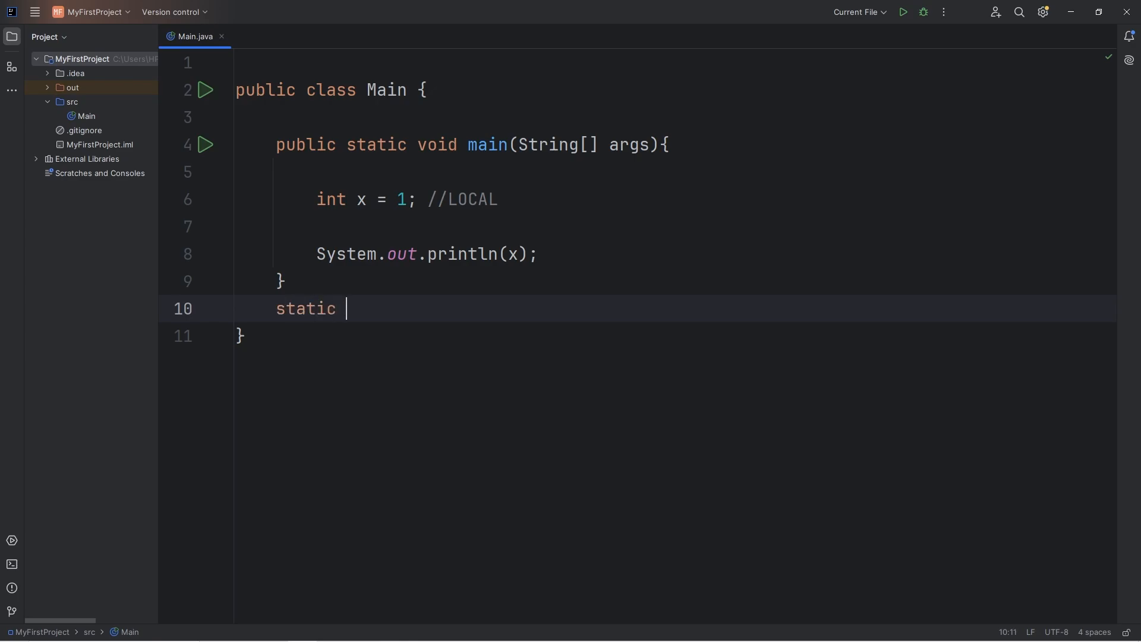
pyautogui.write('void')
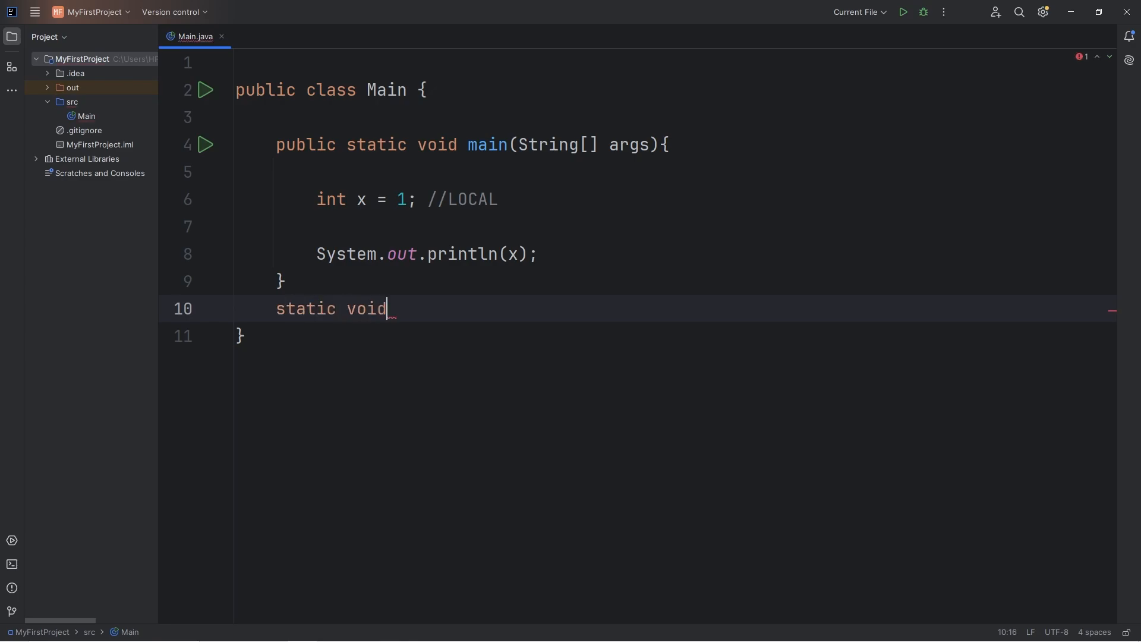
pyautogui.write('doSomethi')
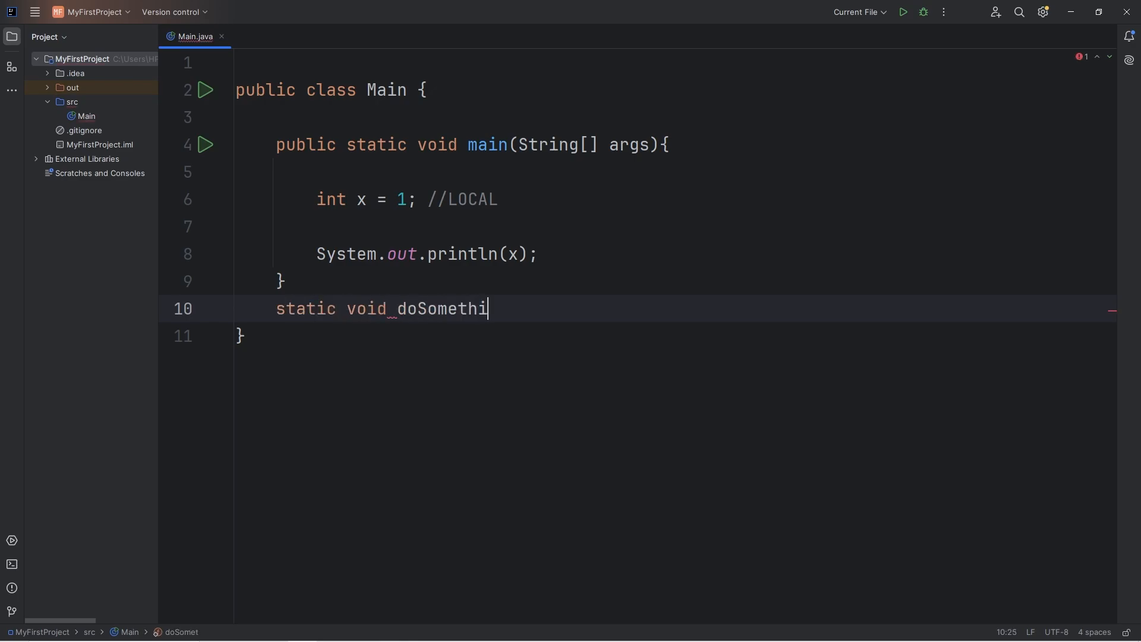
pyautogui.write('ng(){')
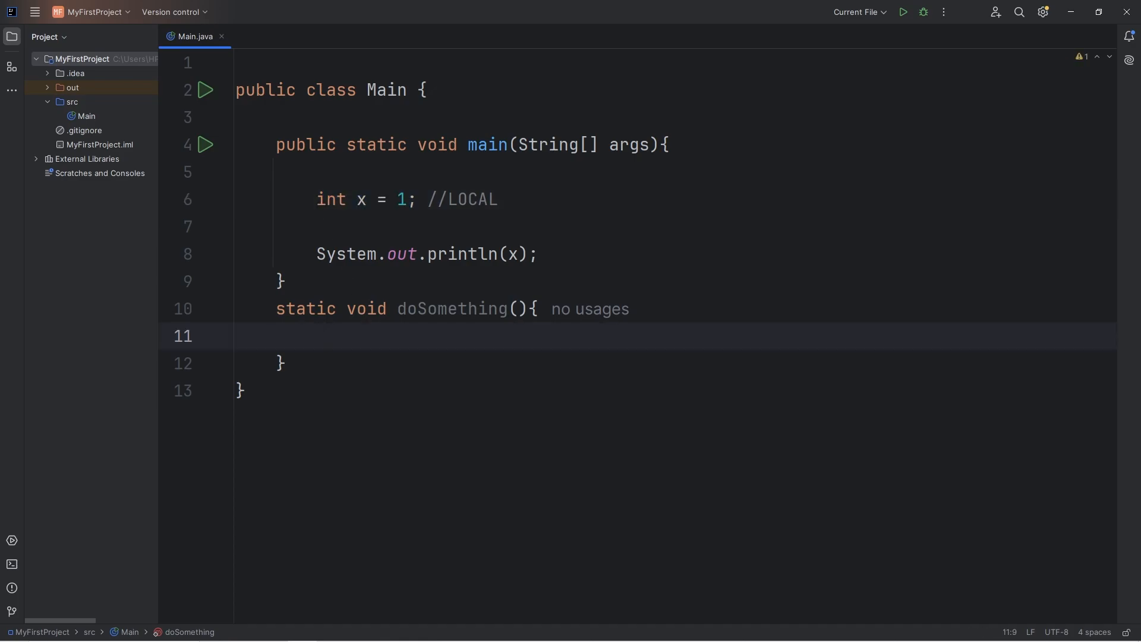
pyautogui.write('int')
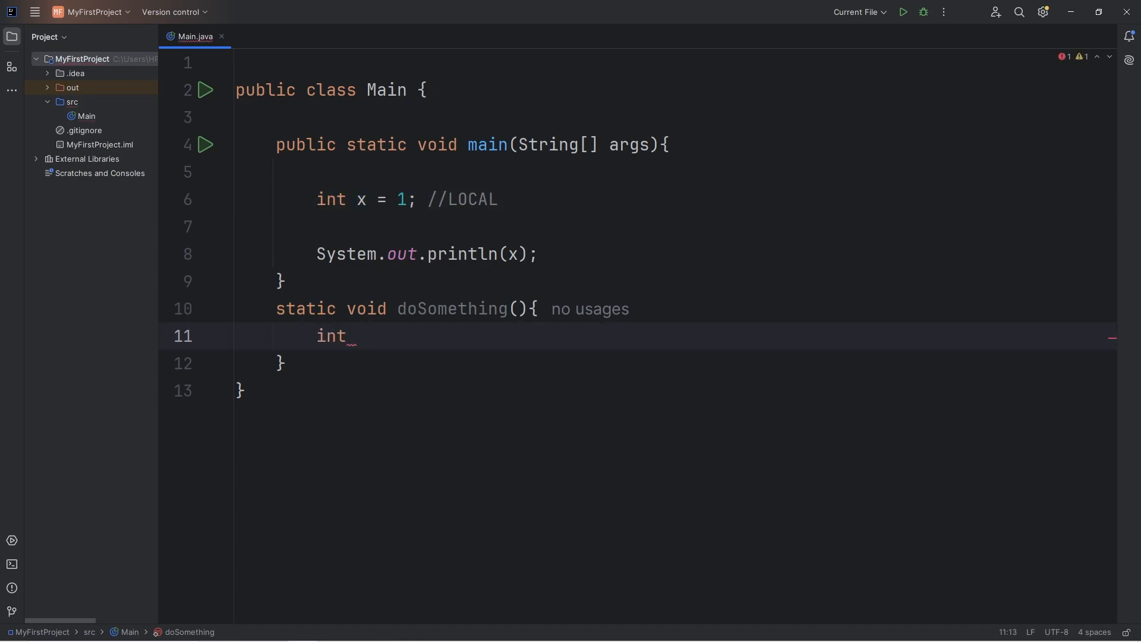
pyautogui.write('x = 2')
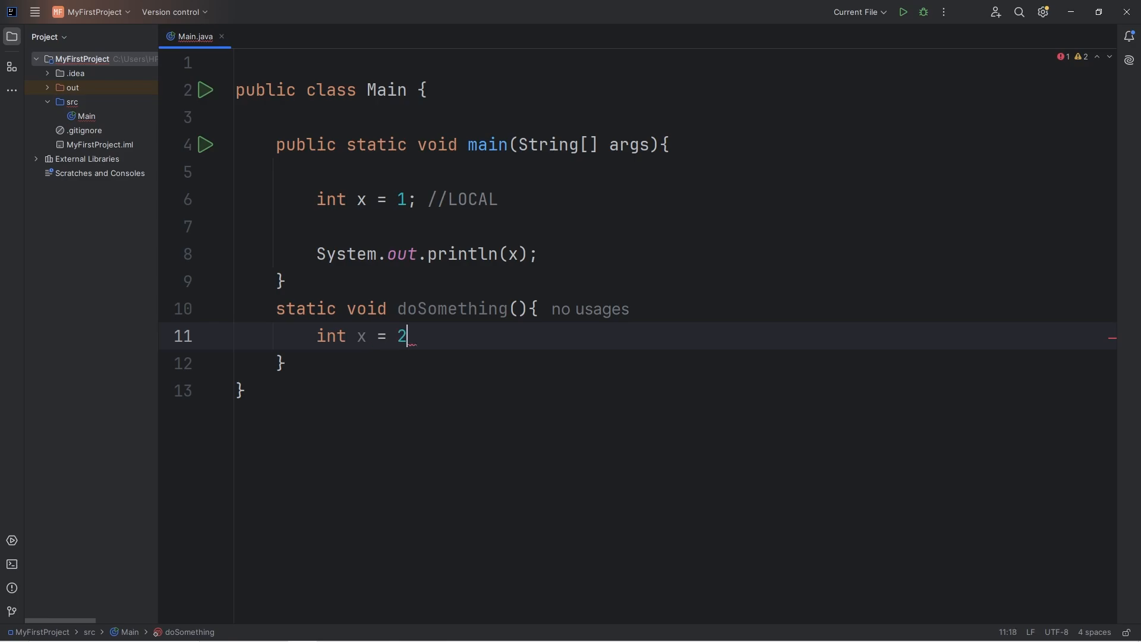
pyautogui.write(';')
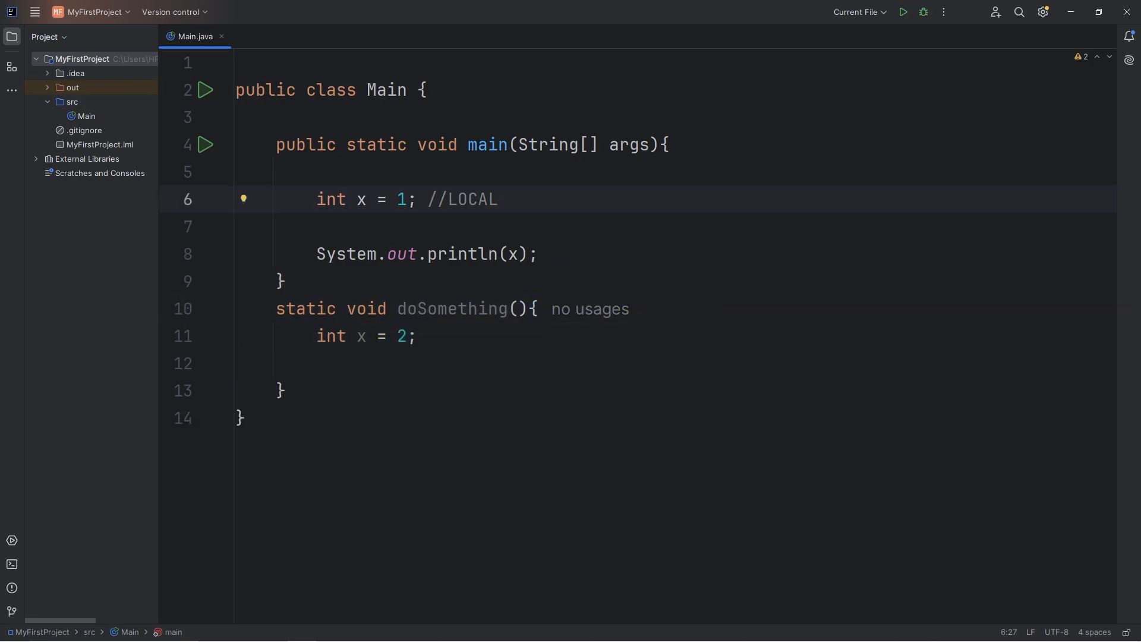
pyautogui.write('int x = 2;')
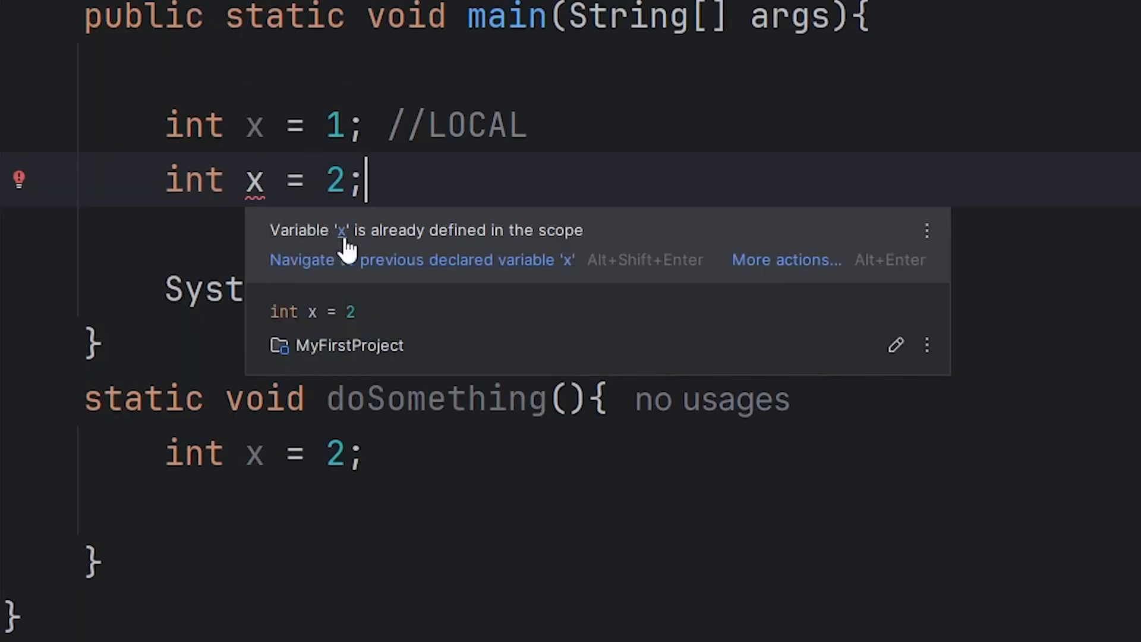
pyautogui.moveTo(604, 237)
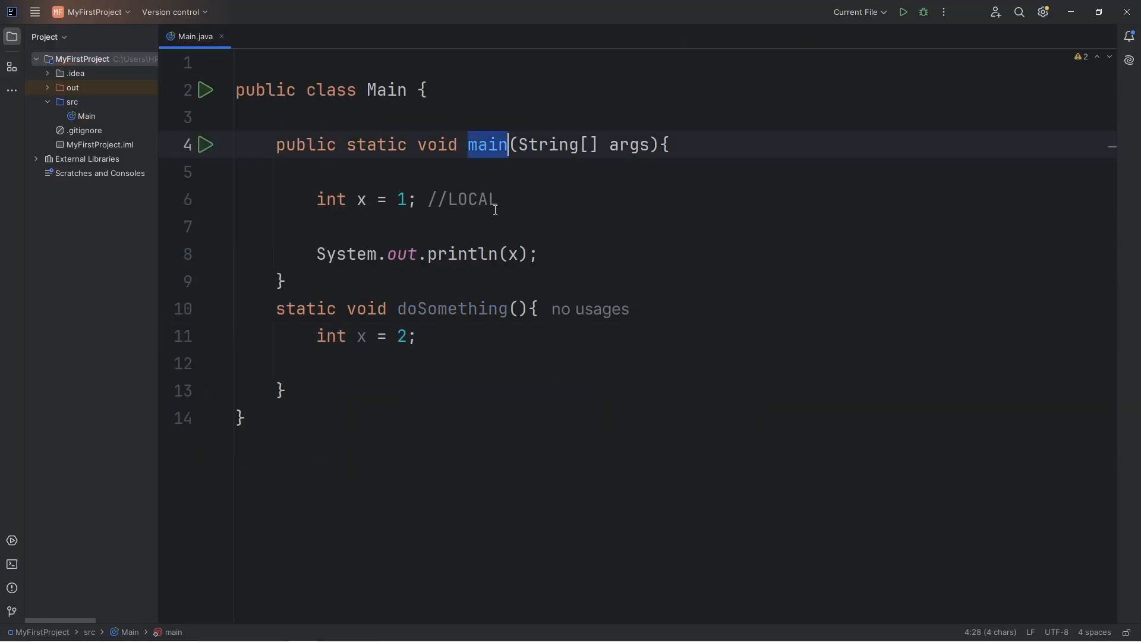
# Comment doSomething's x as //LOCAL, print x there, and call doSomething() from main.
pyautogui.click(379, 336)
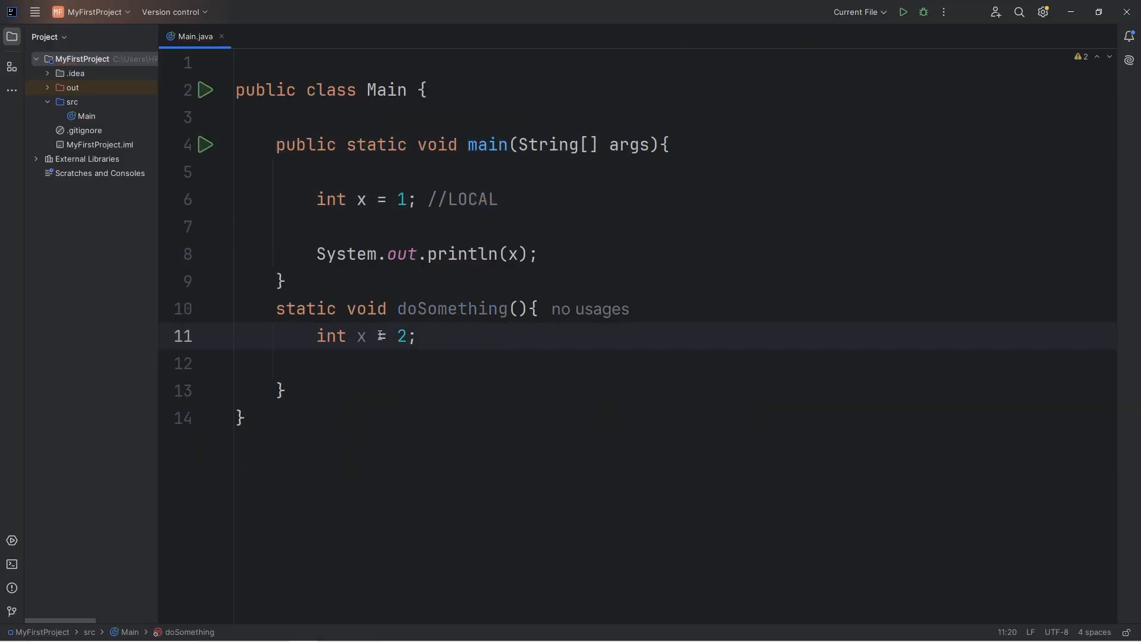
pyautogui.doubleClick(451, 309)
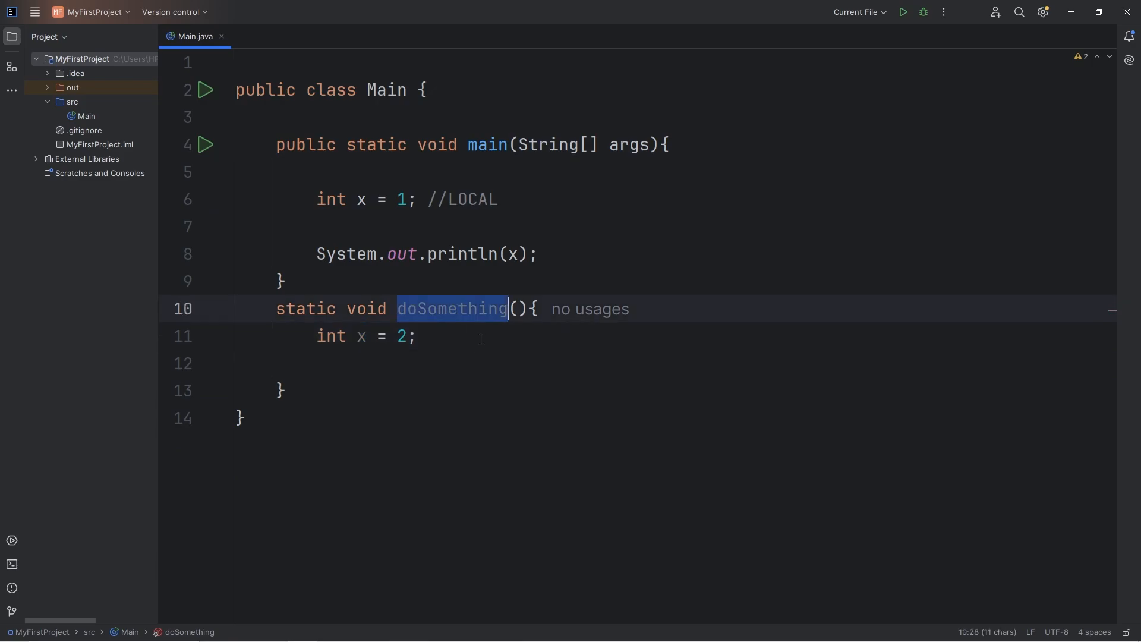
pyautogui.write('//')
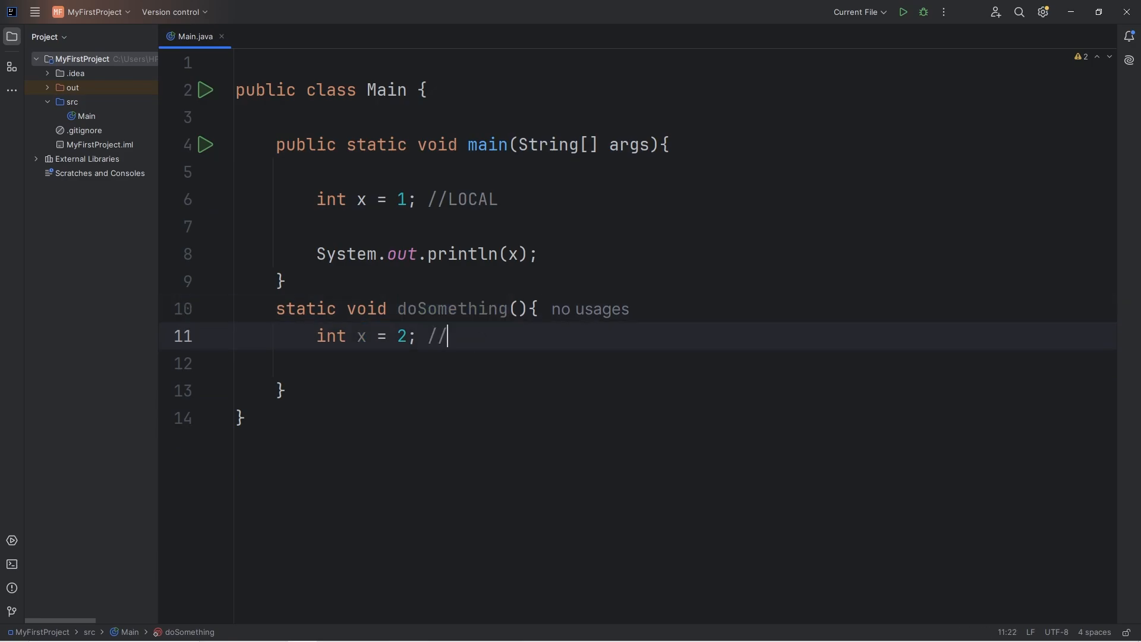
pyautogui.write('LOCAL')
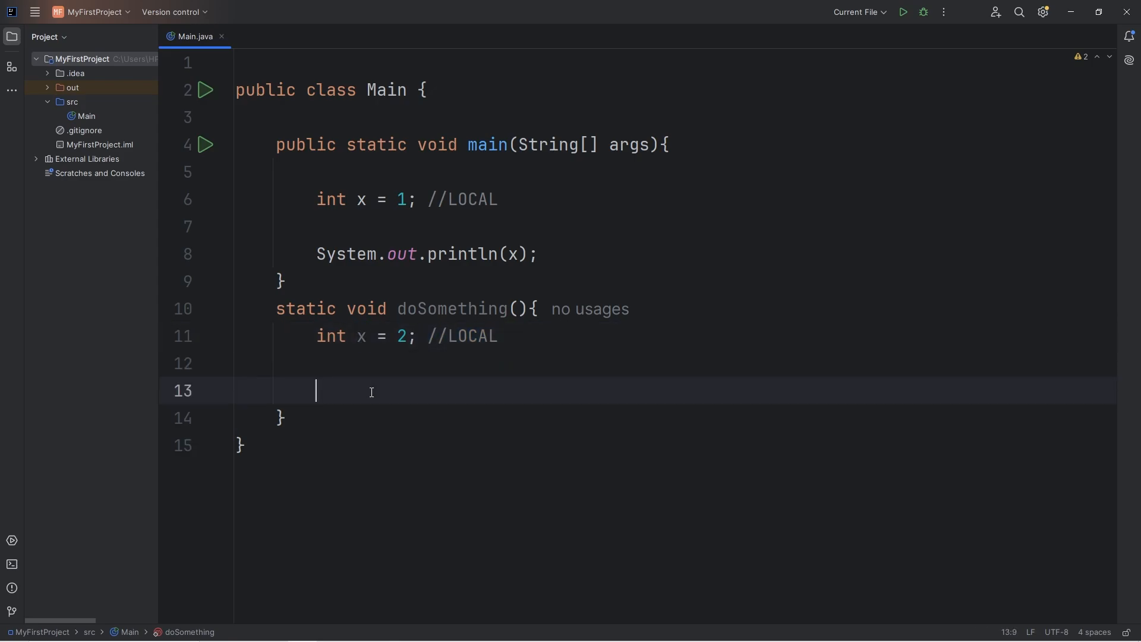
pyautogui.write('System.out.println(x);')
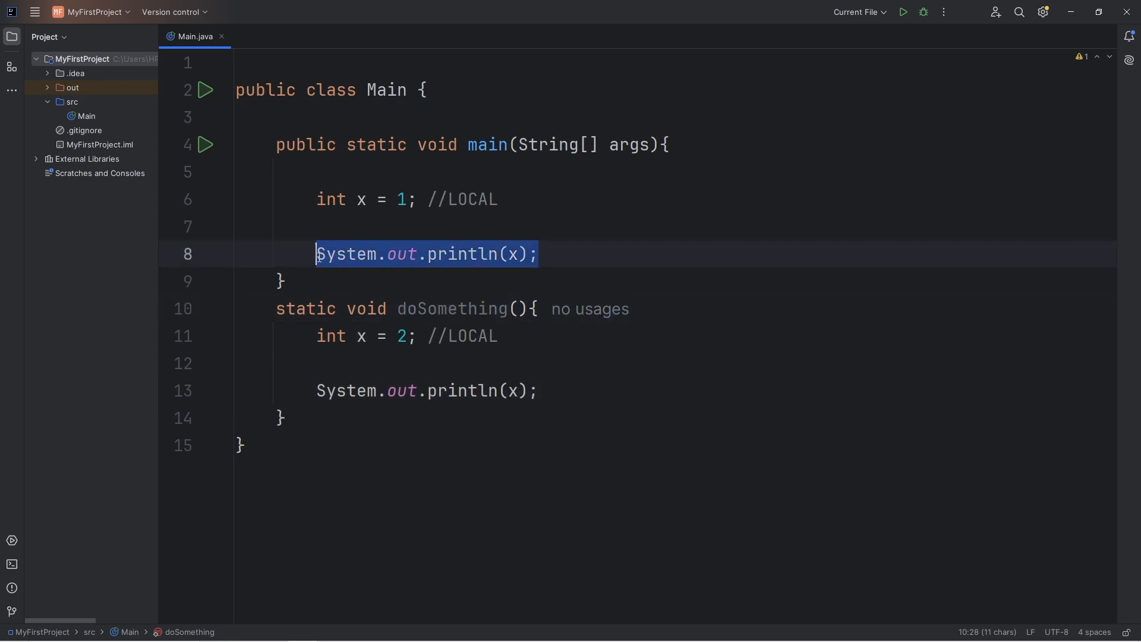
pyautogui.write('doSomething();')
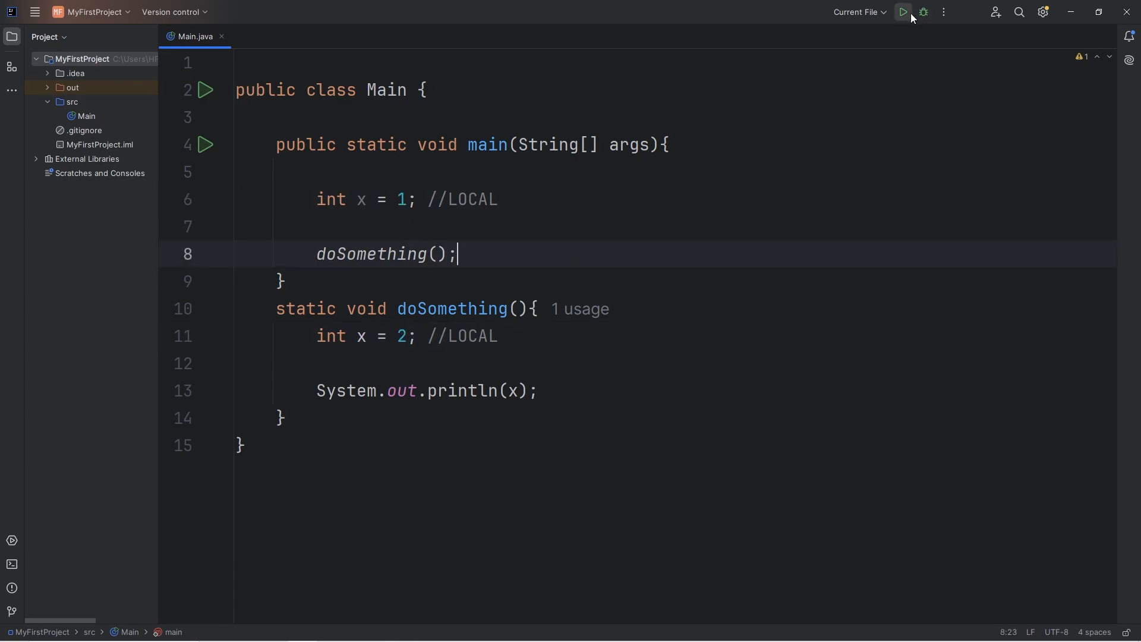
pyautogui.click(903, 12)
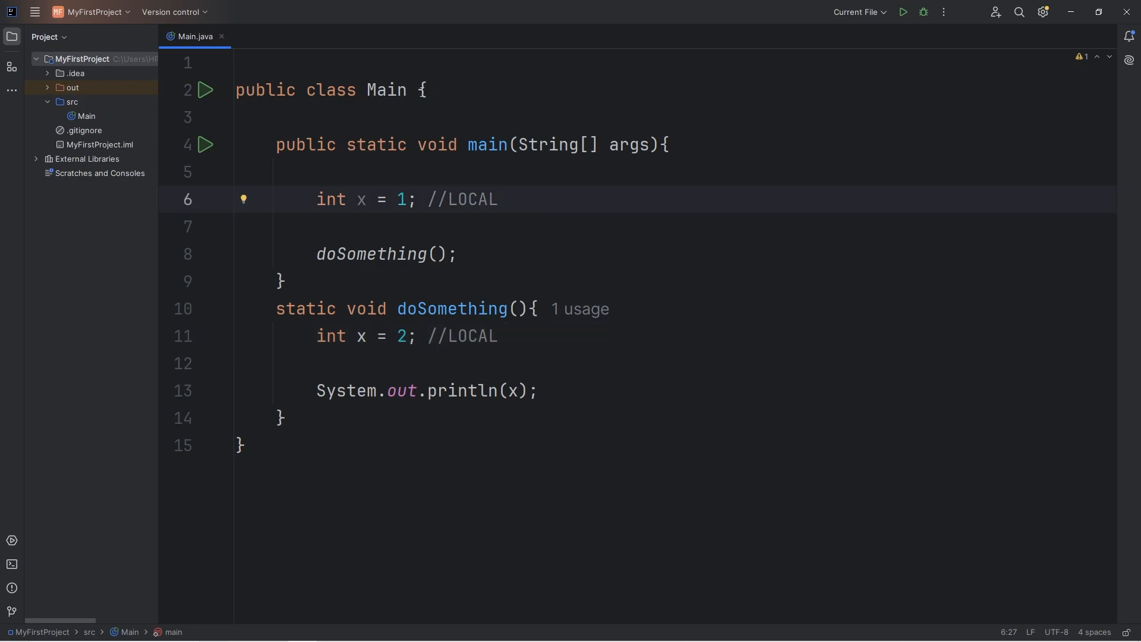
# Add 'static int x = 3; //CLASS' on a new line above main.
pyautogui.doubleClick(330, 90)
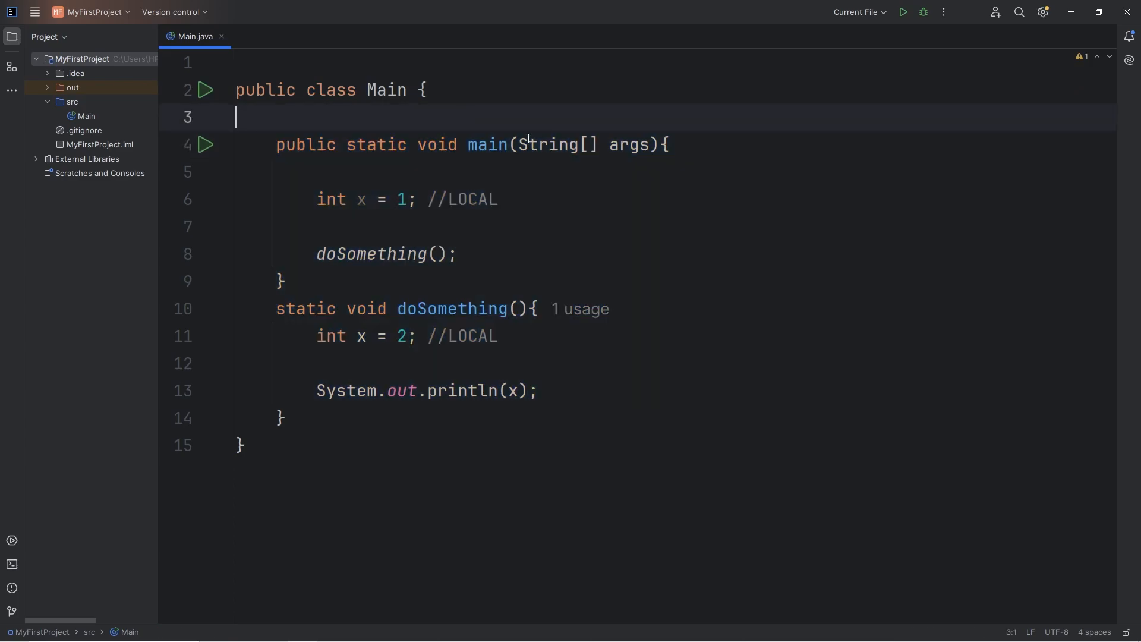
pyautogui.press('Enter')
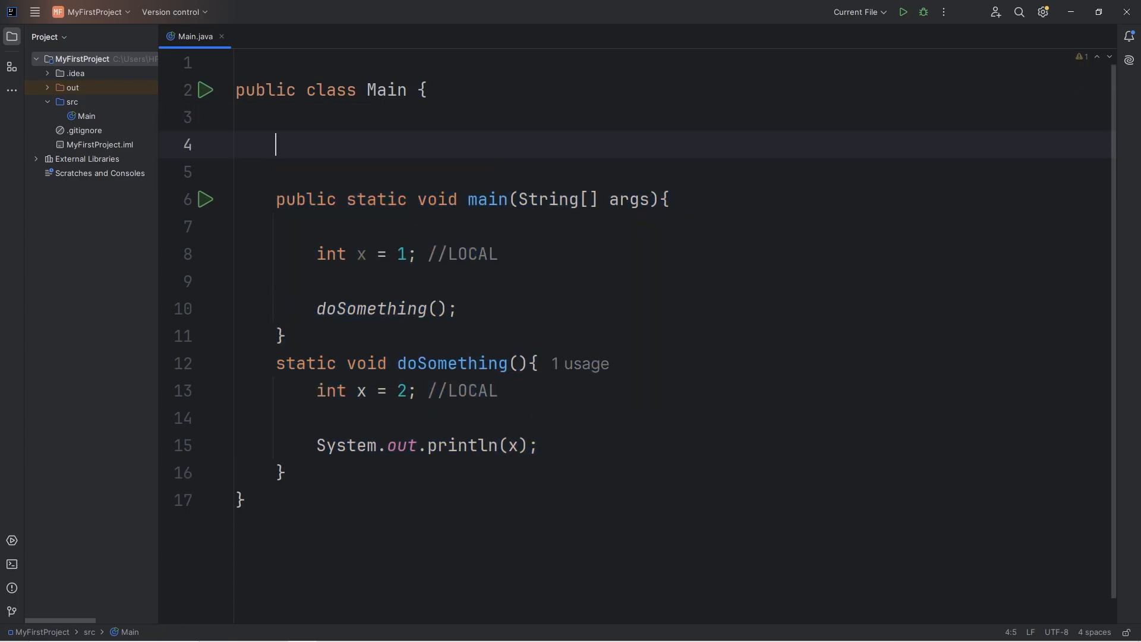
pyautogui.write('static')
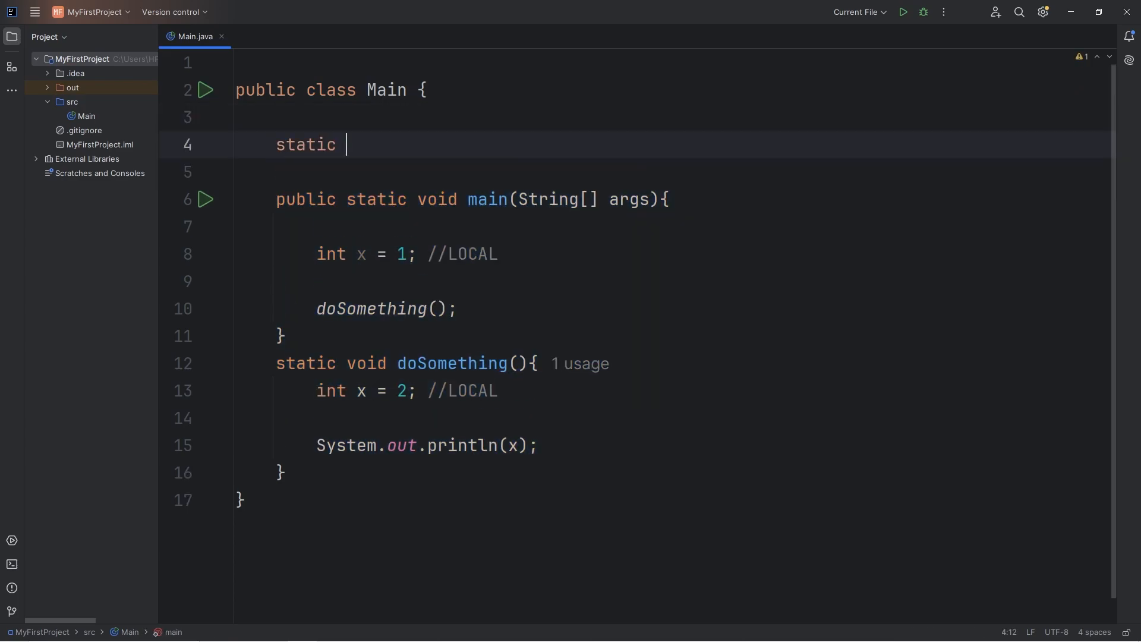
pyautogui.write('int')
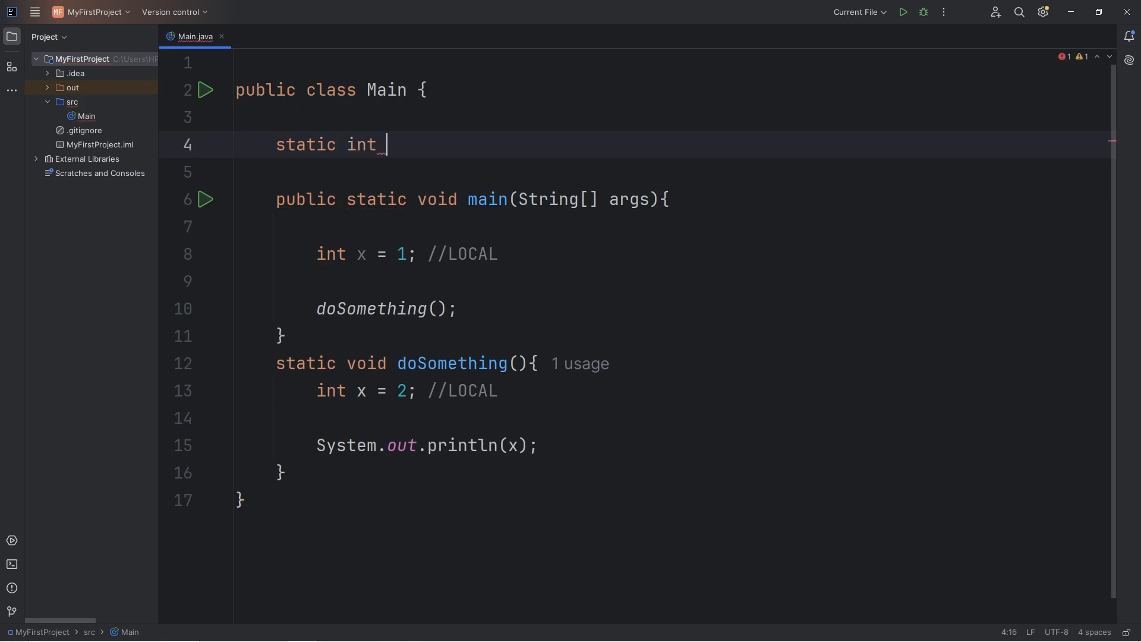
pyautogui.write('x = 3;')
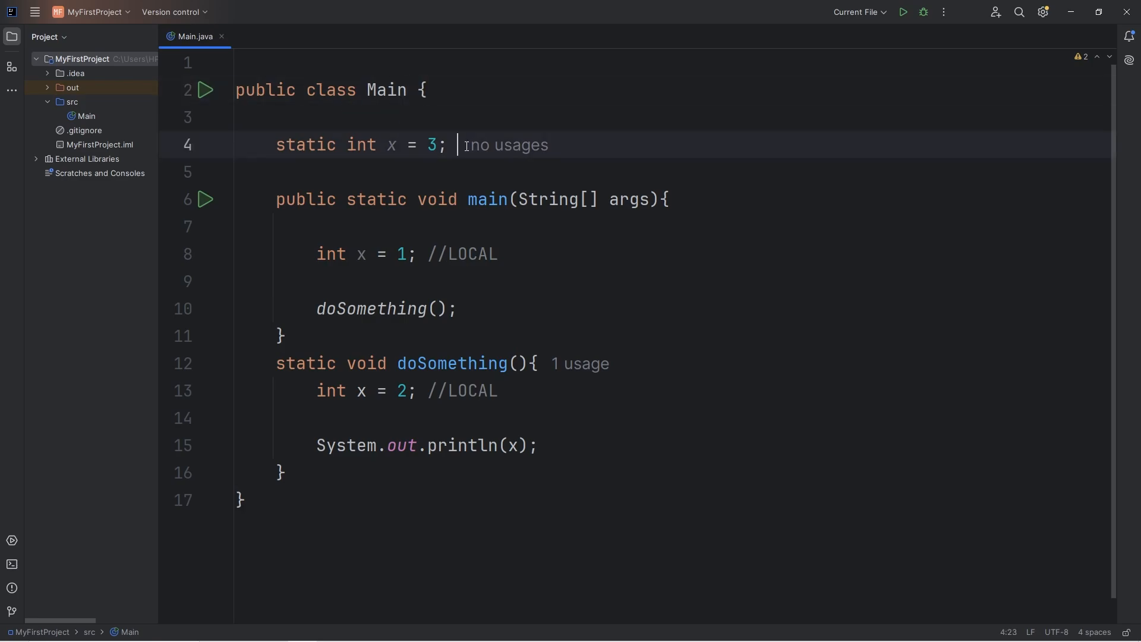
pyautogui.write('//CLASS')
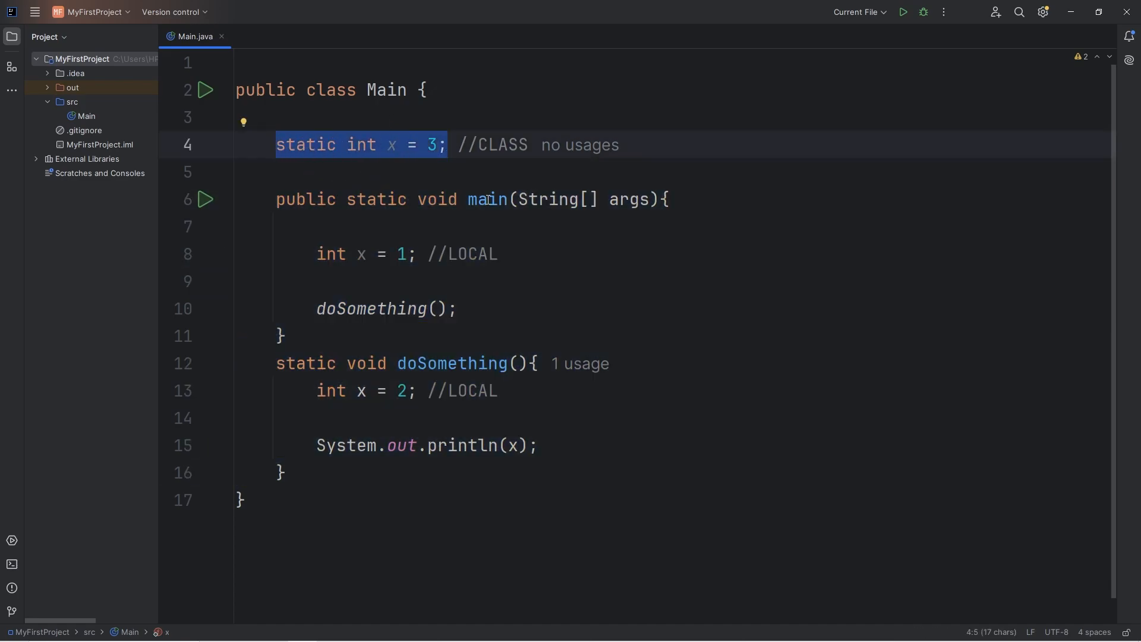
pyautogui.click(457, 364)
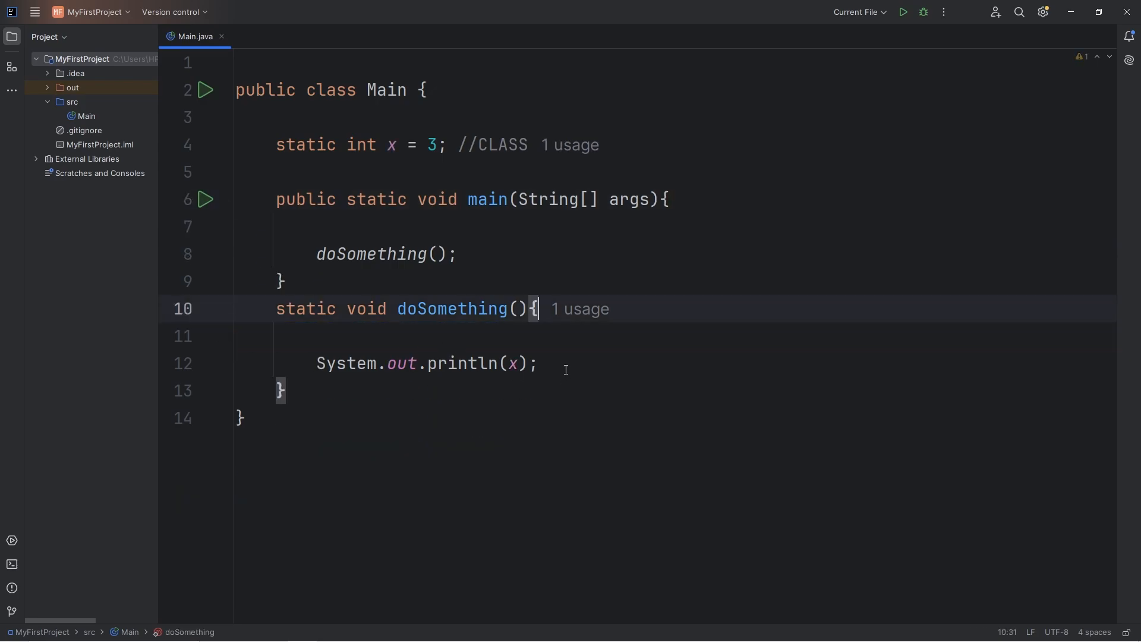
pyautogui.moveTo(903, 12)
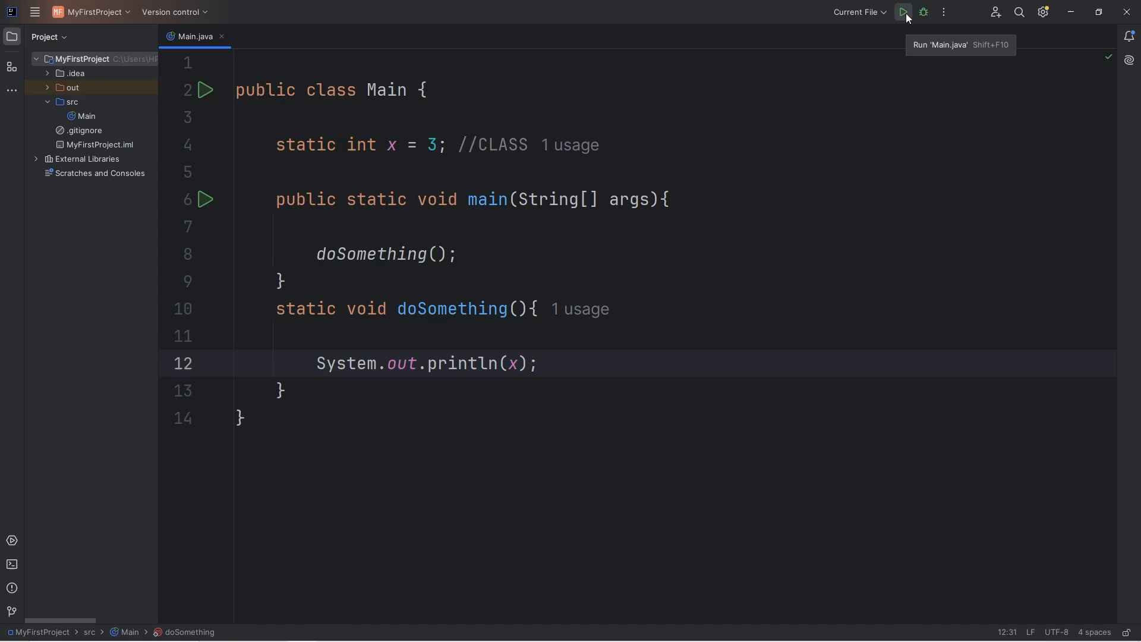
# Replace main's doSomething() call with System.out.println(x) using the sout shortcut.
pyautogui.click(904, 12)
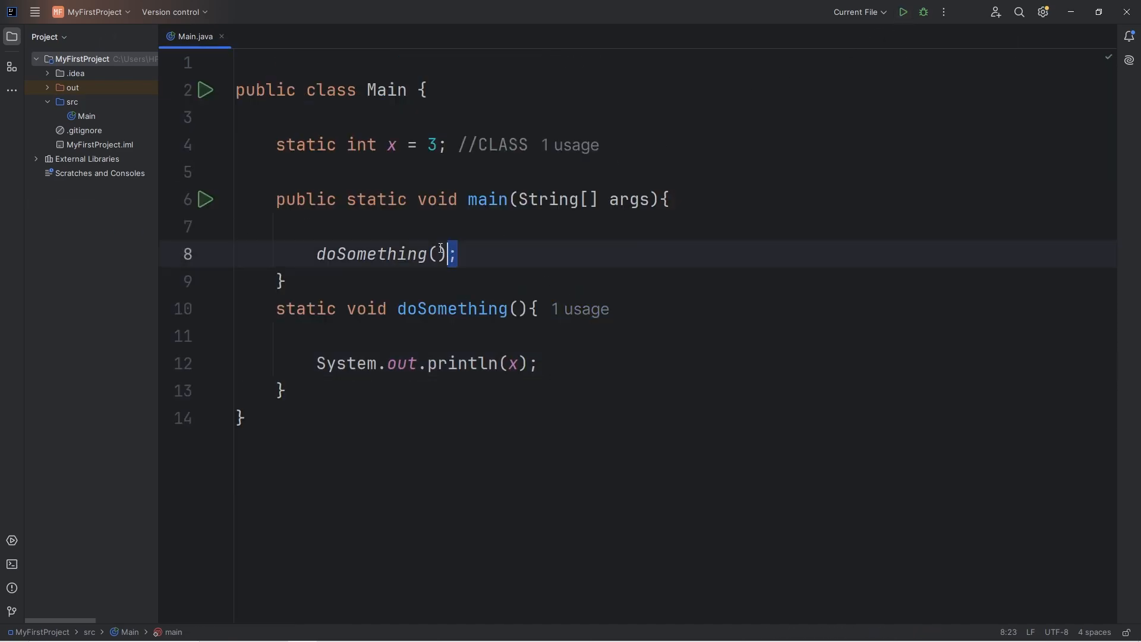
pyautogui.write('sout')
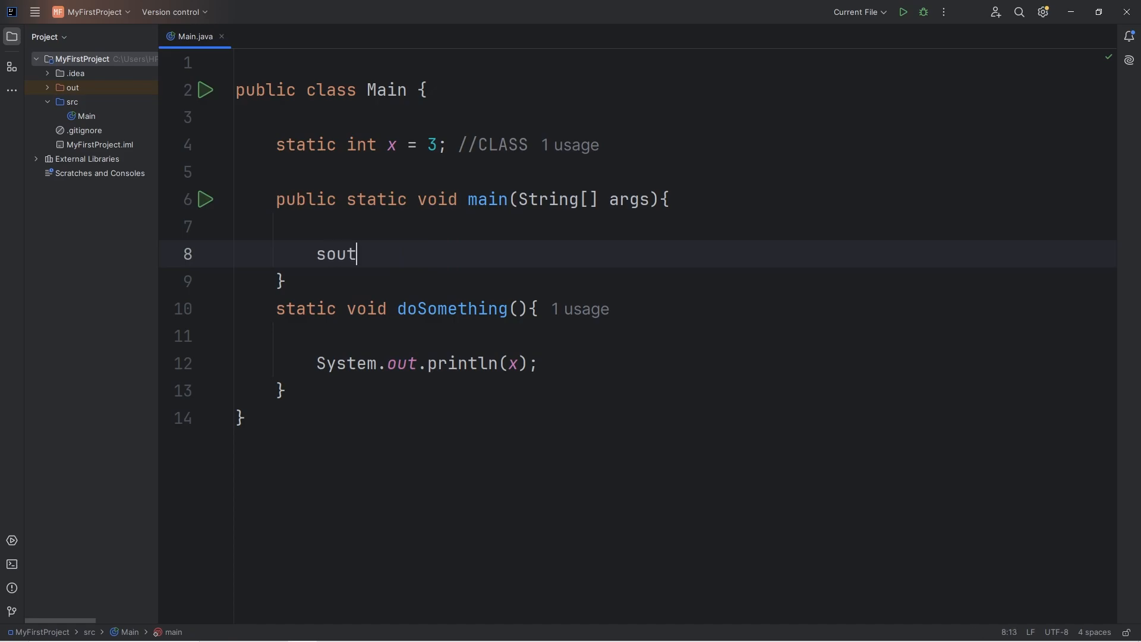
pyautogui.press('Tab')
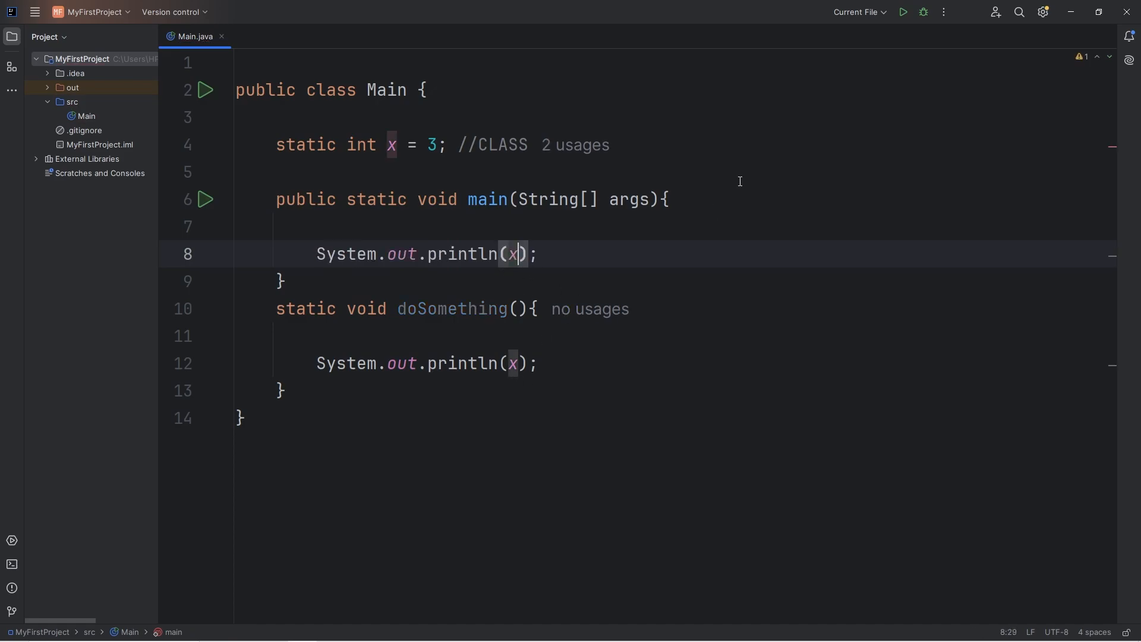
pyautogui.click(904, 12)
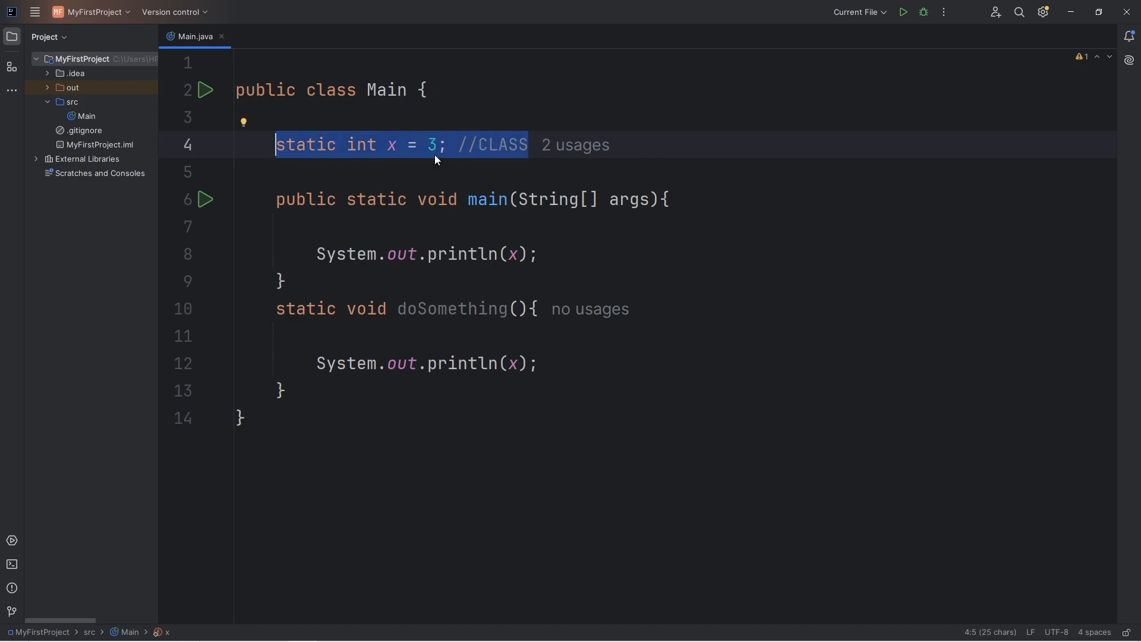
pyautogui.click(487, 199)
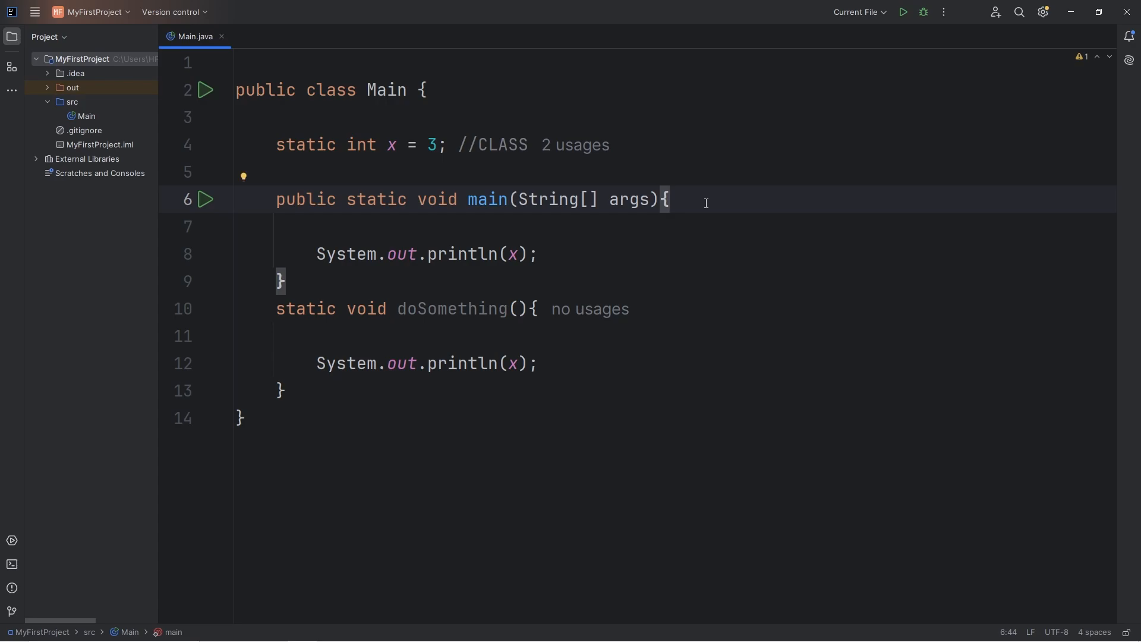
# Declare 'int x = 1; //LOCAL' at the top of main.
pyautogui.press('Enter')
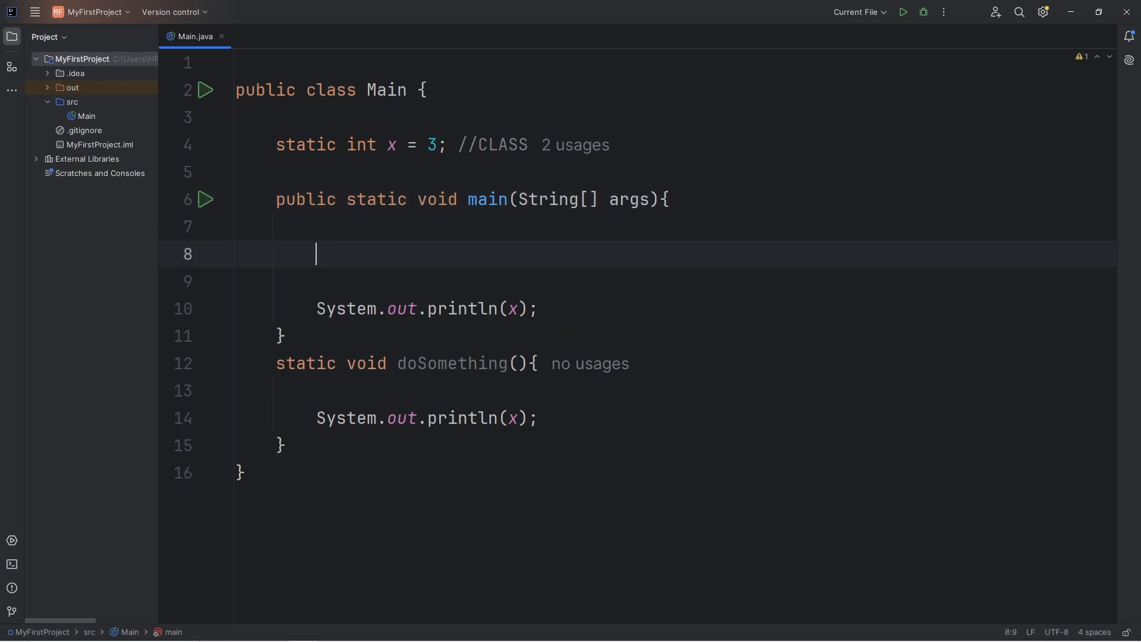
pyautogui.write('int x')
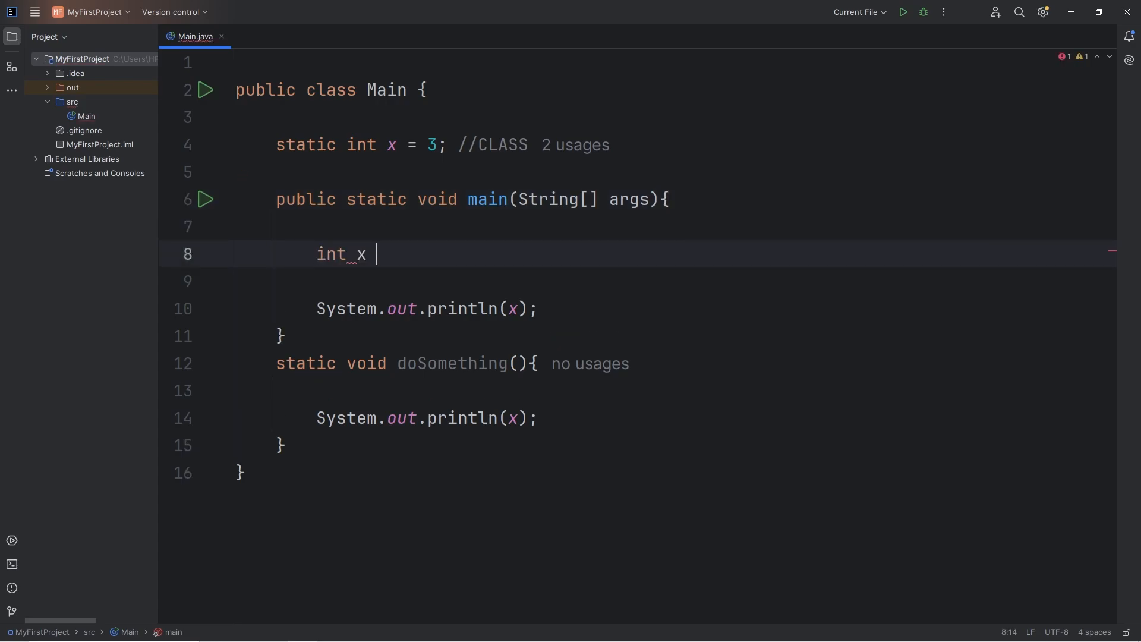
pyautogui.write('= 1;')
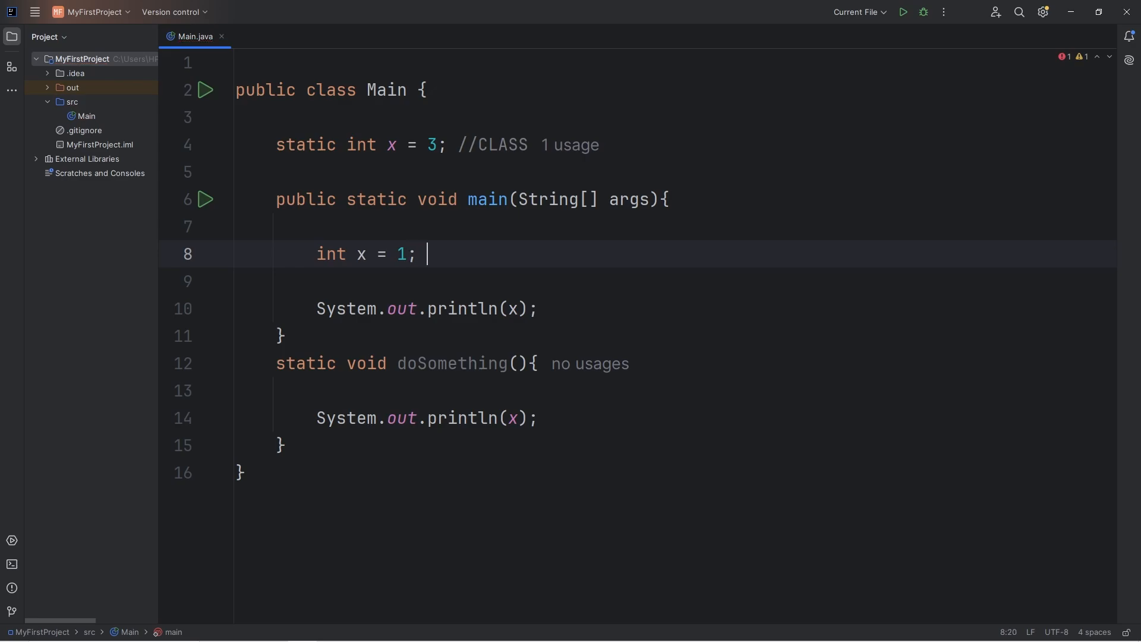
pyautogui.write('//LOCAL')
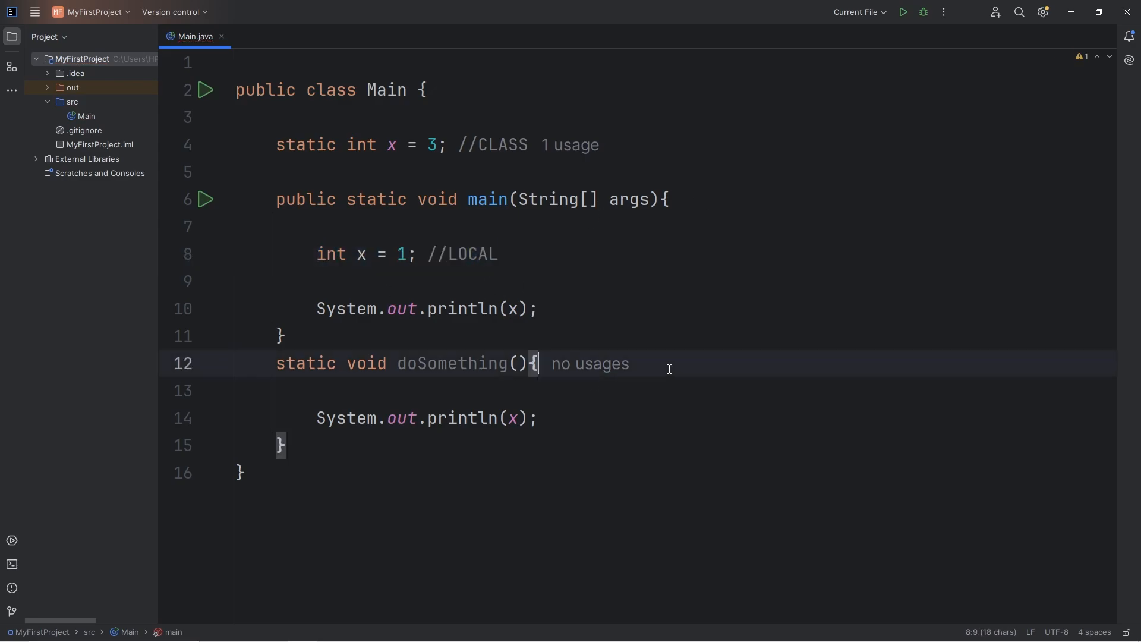
# Add int x = 2 in doSomething and call doSomething(); after main's println.
pyautogui.write('int x = 1; //LOCAL')
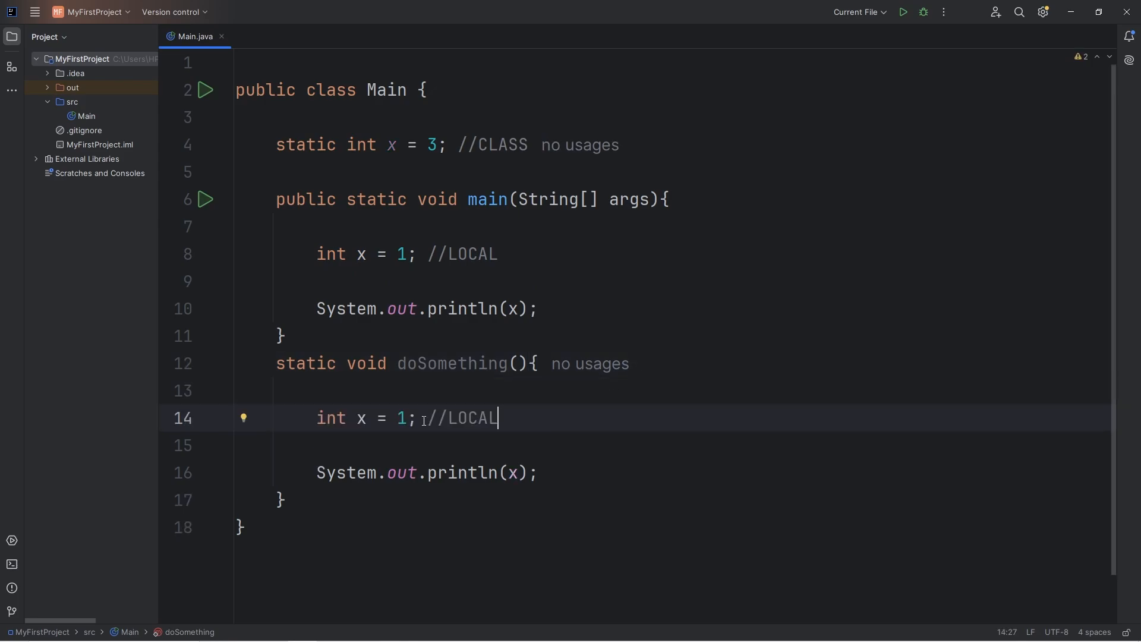
pyautogui.write('2')
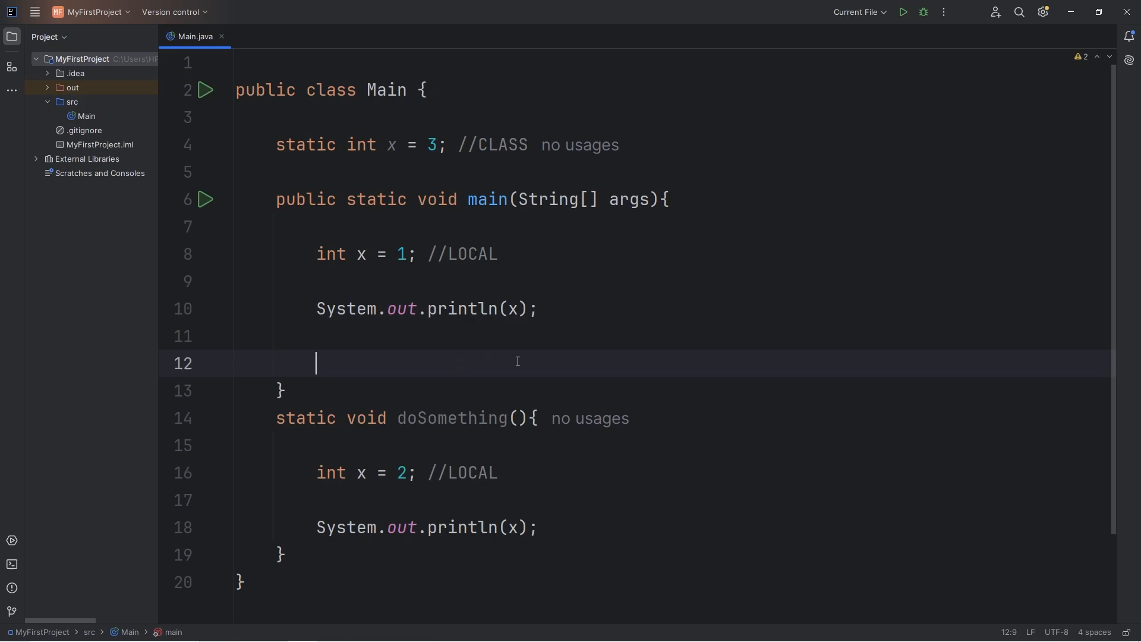
pyautogui.moveTo(610, 370)
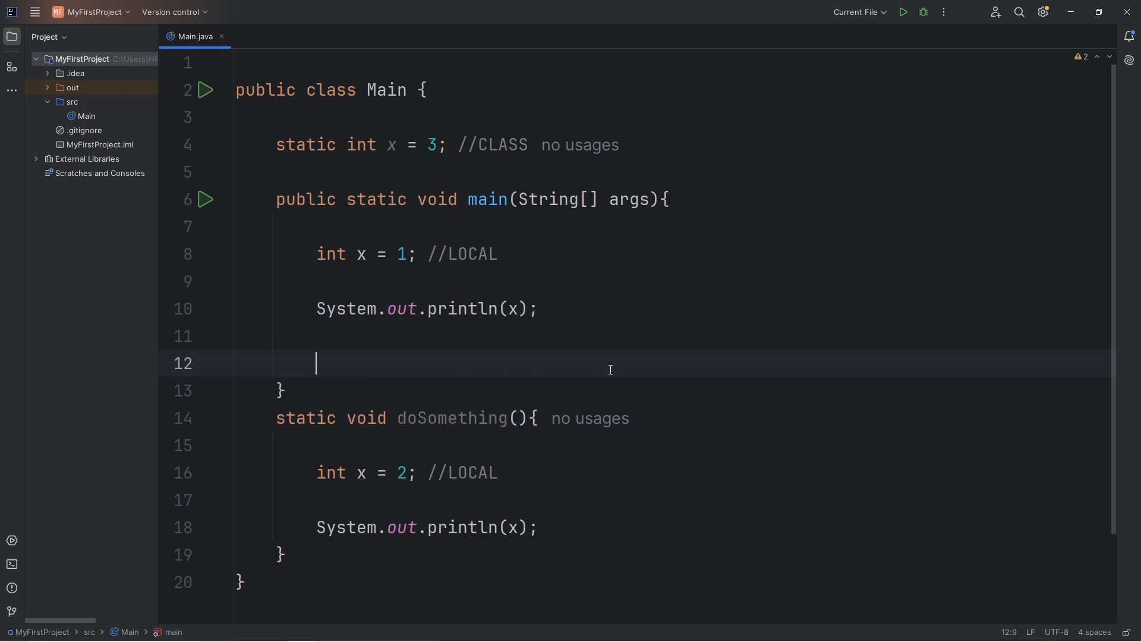
pyautogui.write('doSomething();')
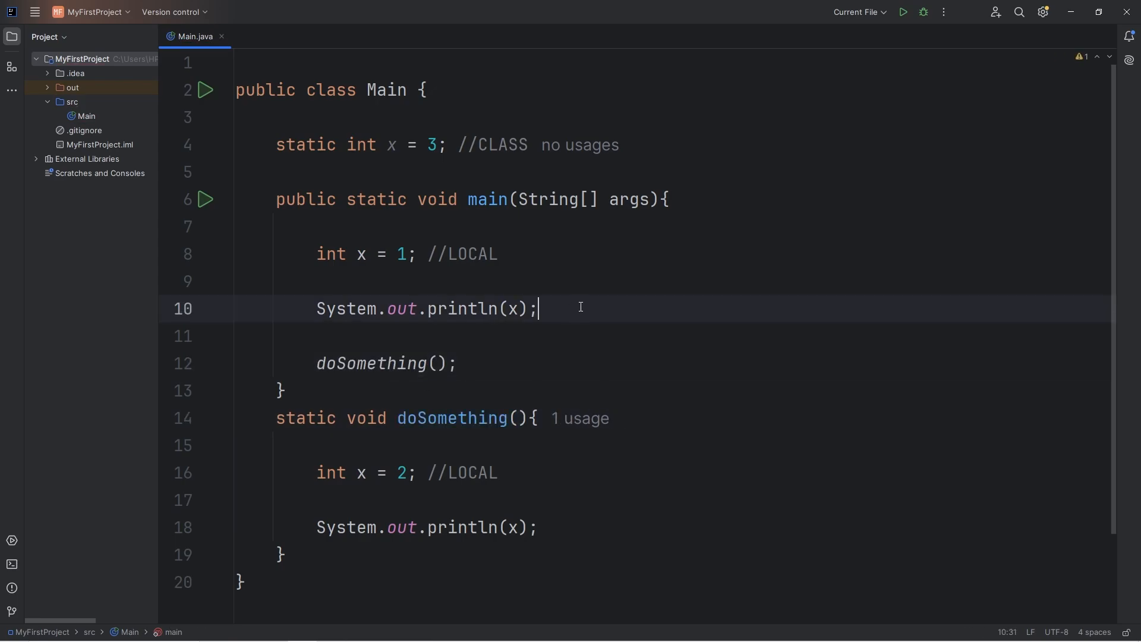
pyautogui.click(481, 364)
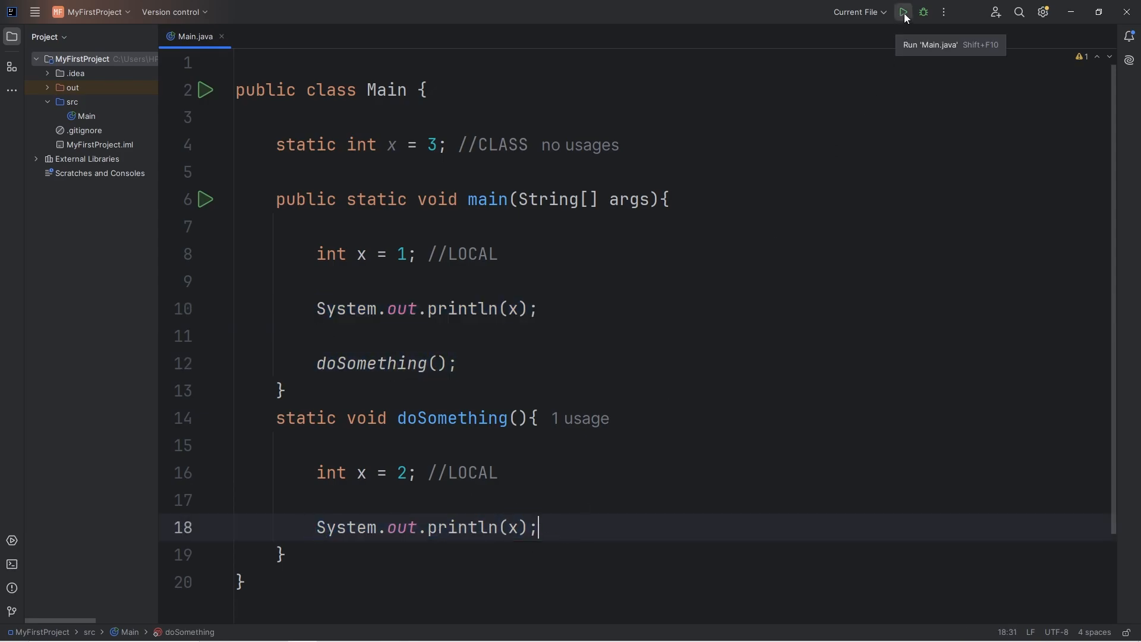
pyautogui.click(902, 12)
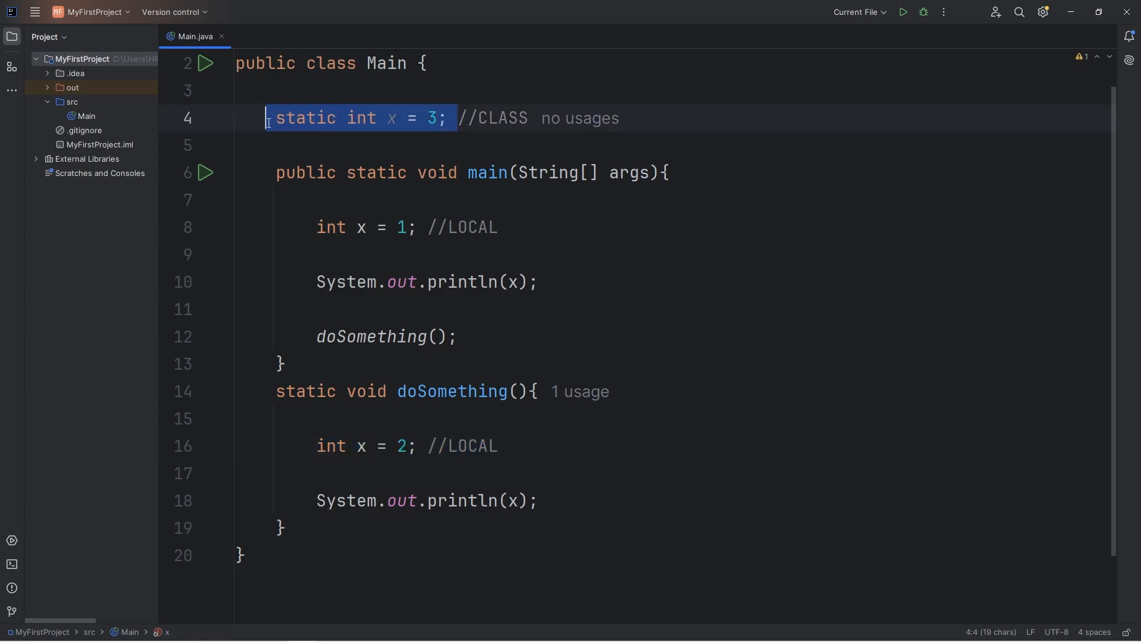
pyautogui.doubleClick(487, 173)
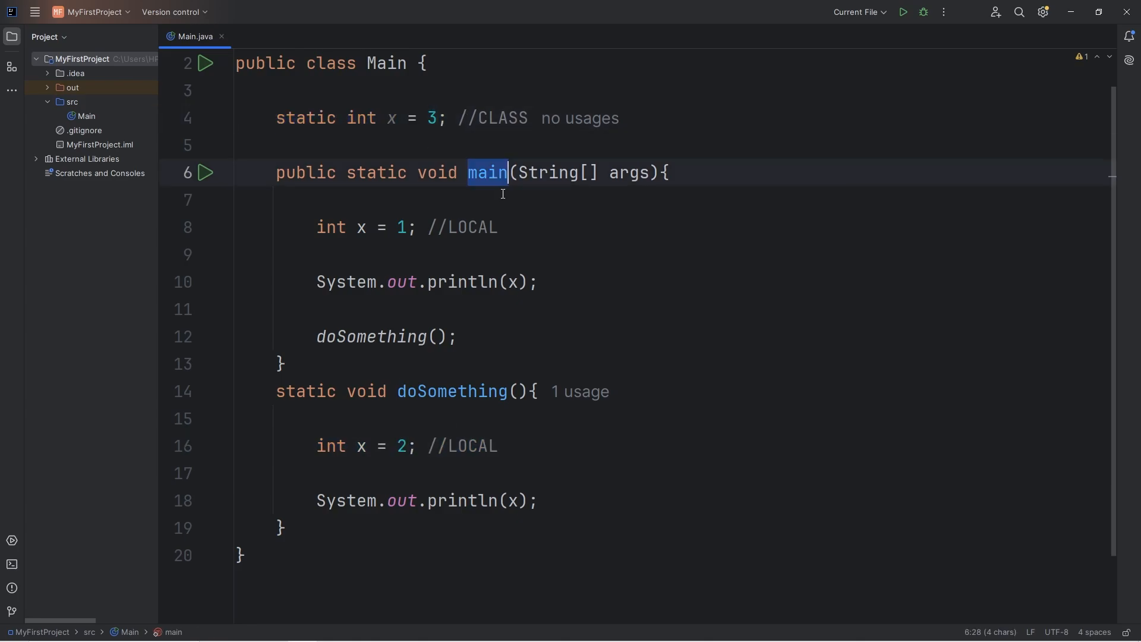
pyautogui.moveTo(515, 283)
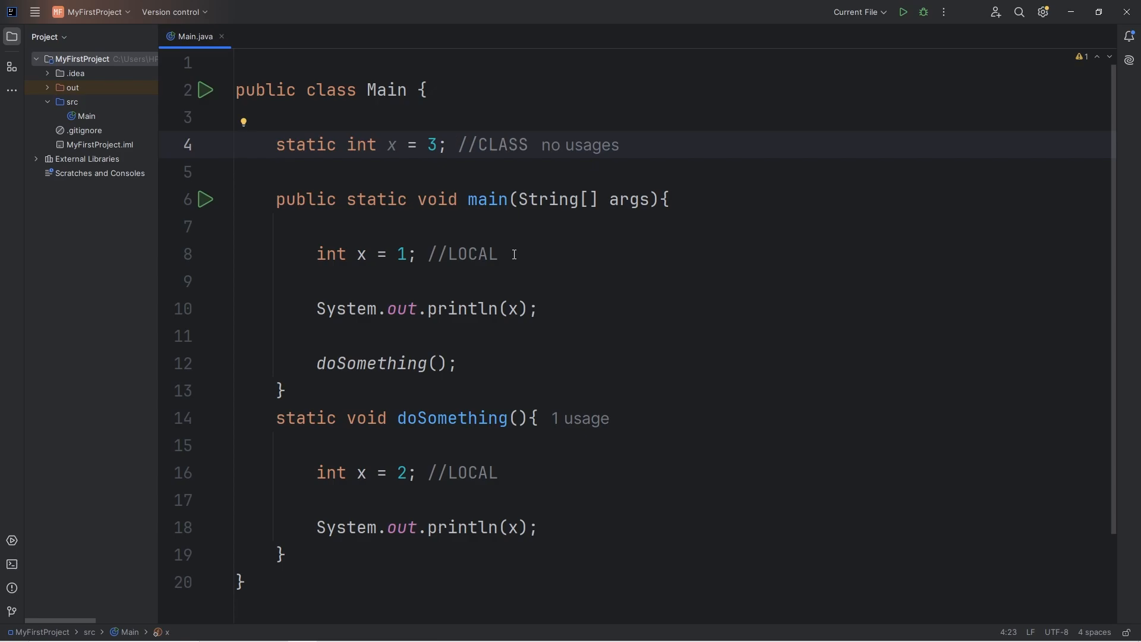
pyautogui.doubleClick(462, 254)
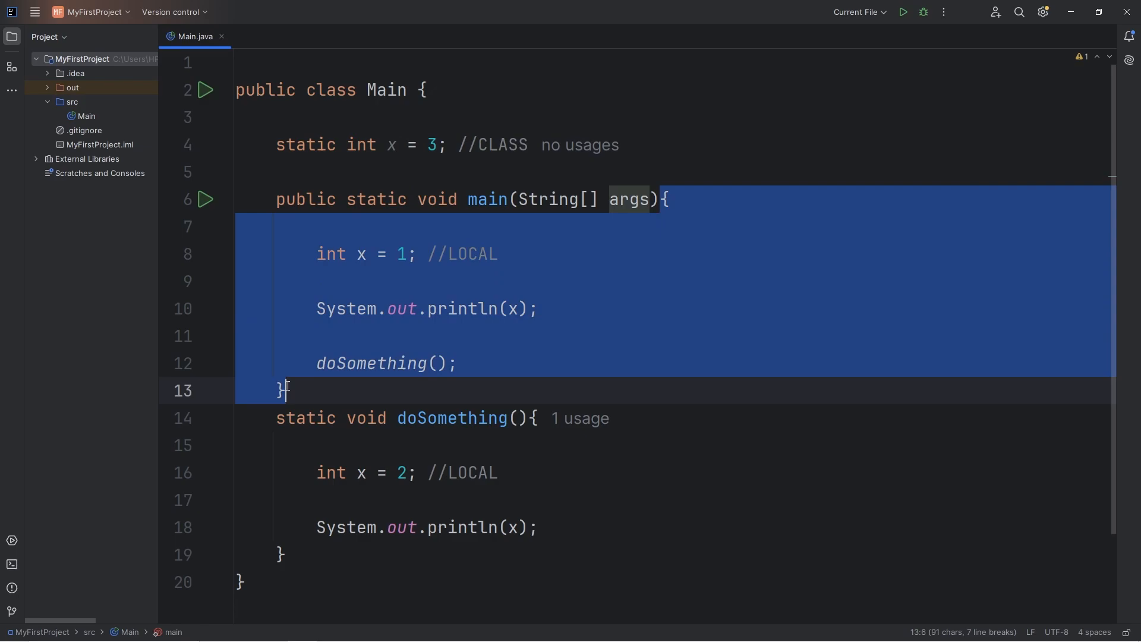
pyautogui.click(280, 391)
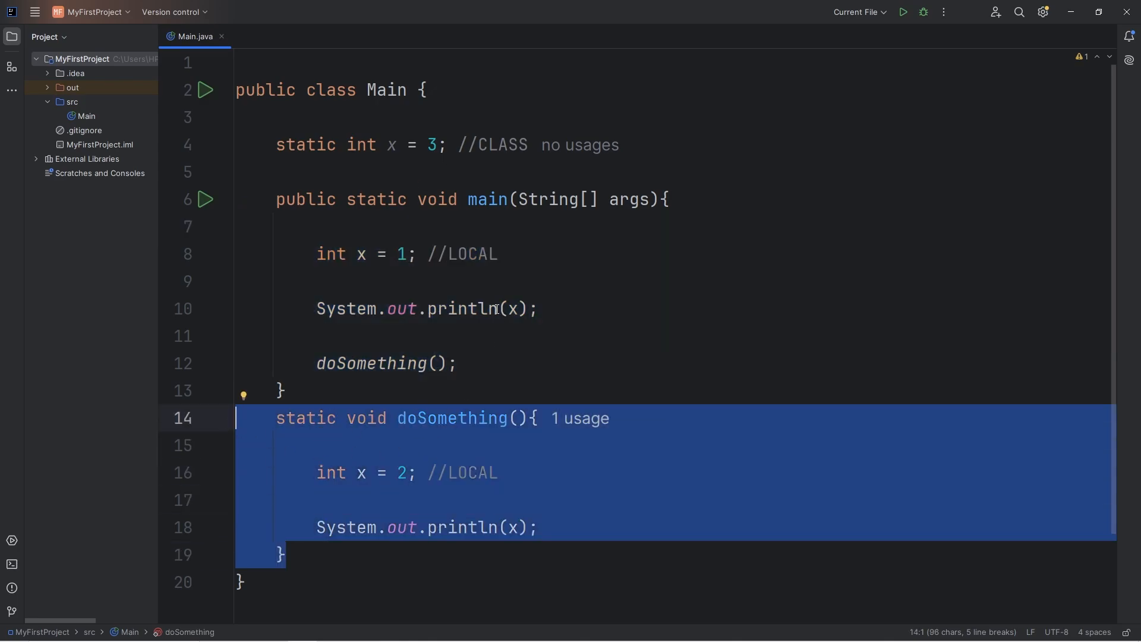
pyautogui.write('x')
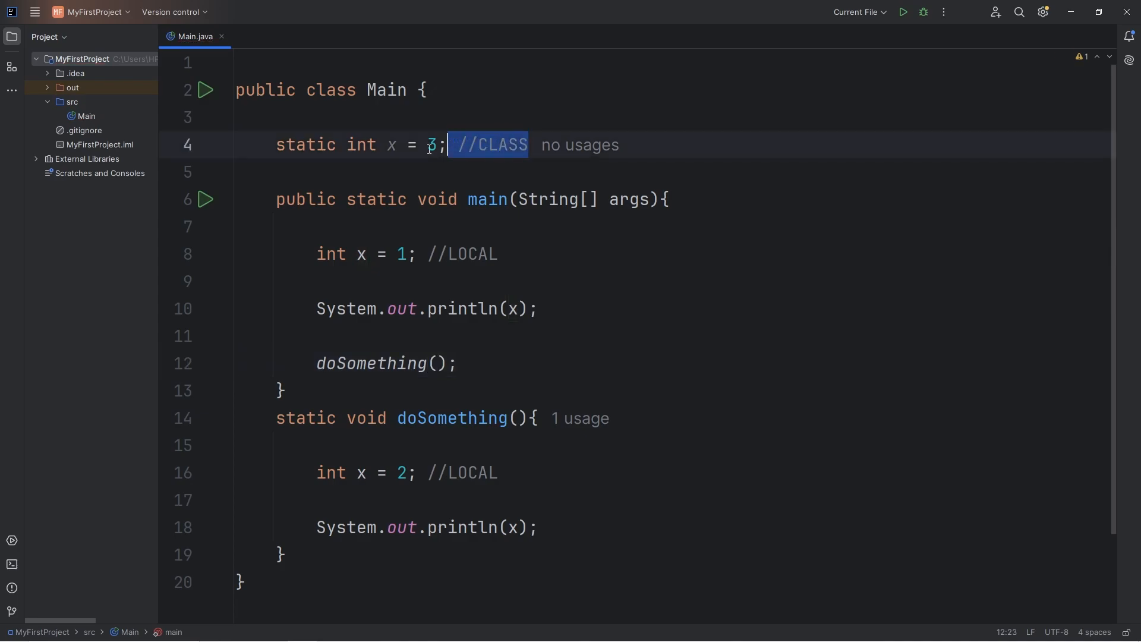
pyautogui.doubleClick(331, 90)
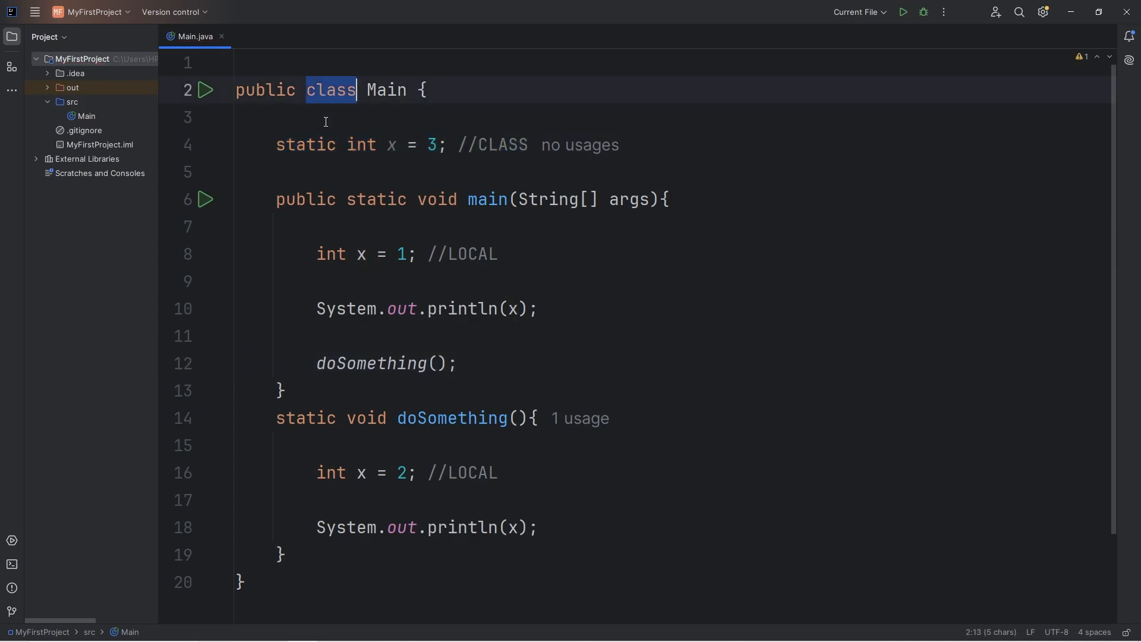
pyautogui.press('ctrl+a')
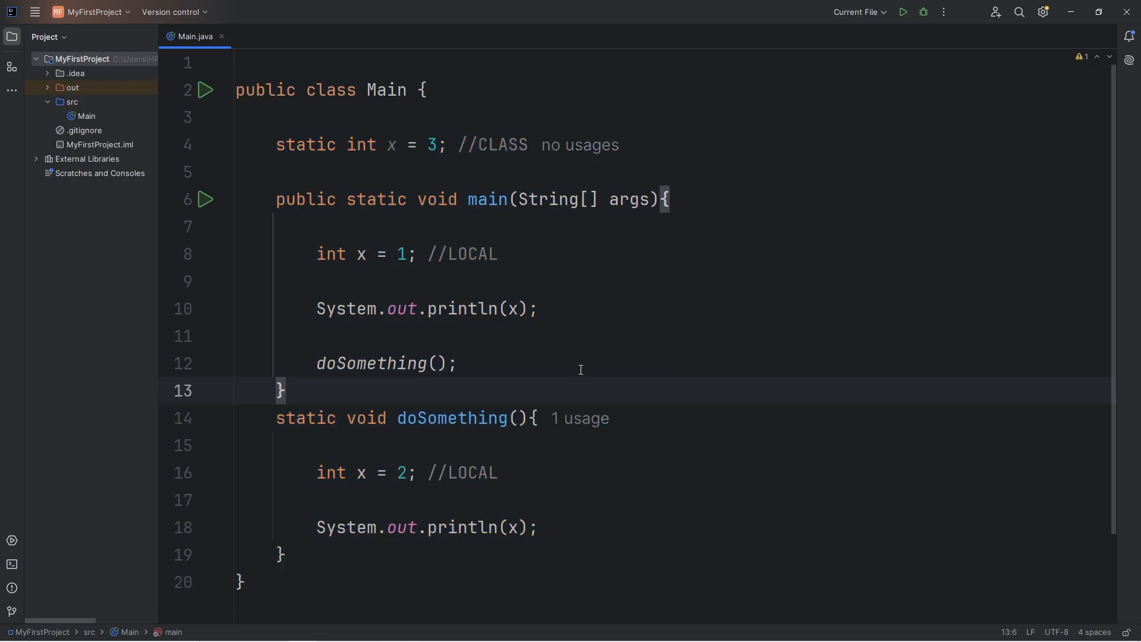
pyautogui.moveTo(571, 321)
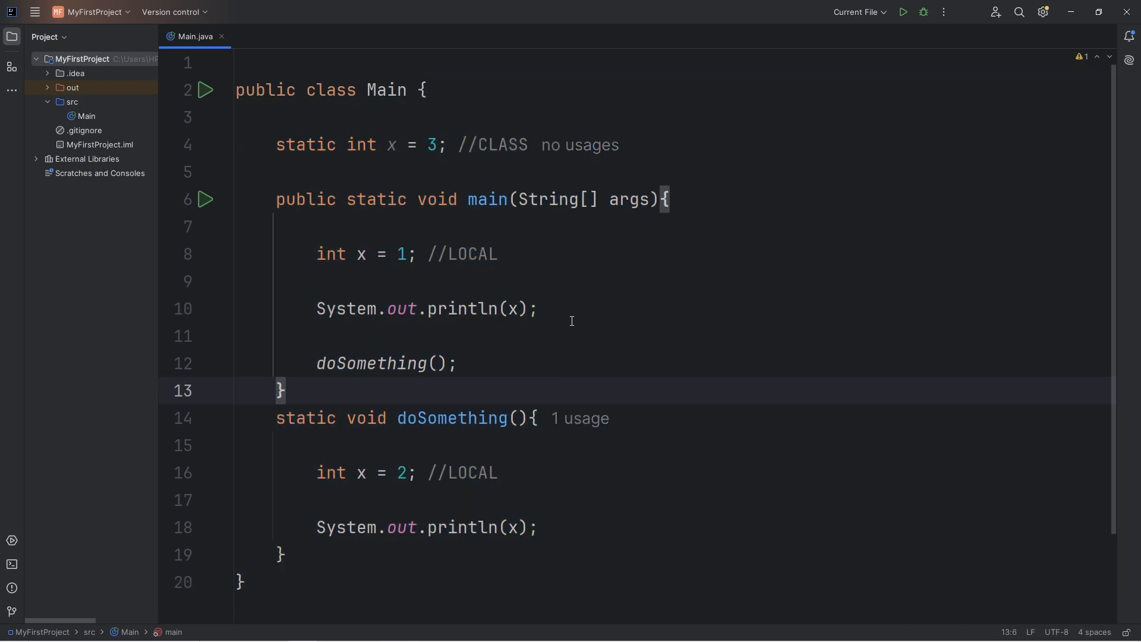